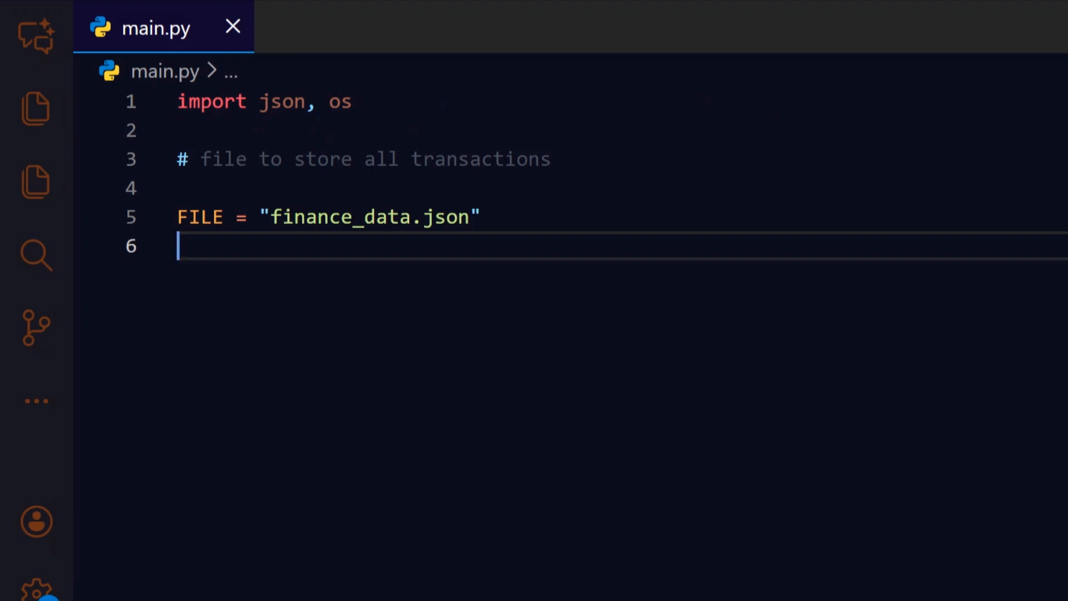
type("# load or create file")
type("if not os.path.exists(FILE):")
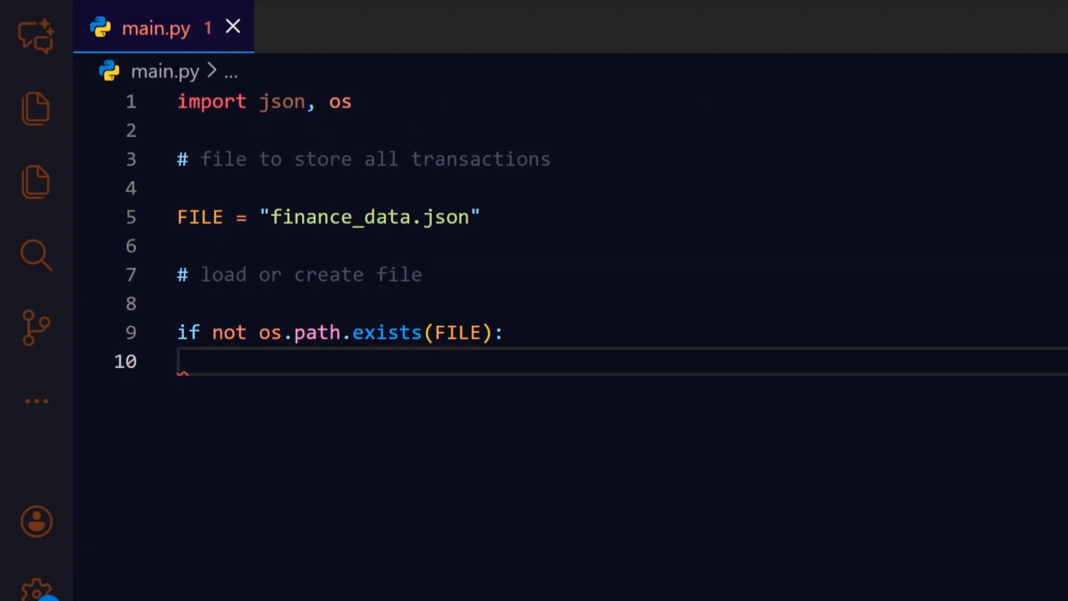
type("with open(FILE, \"w\") as f:")
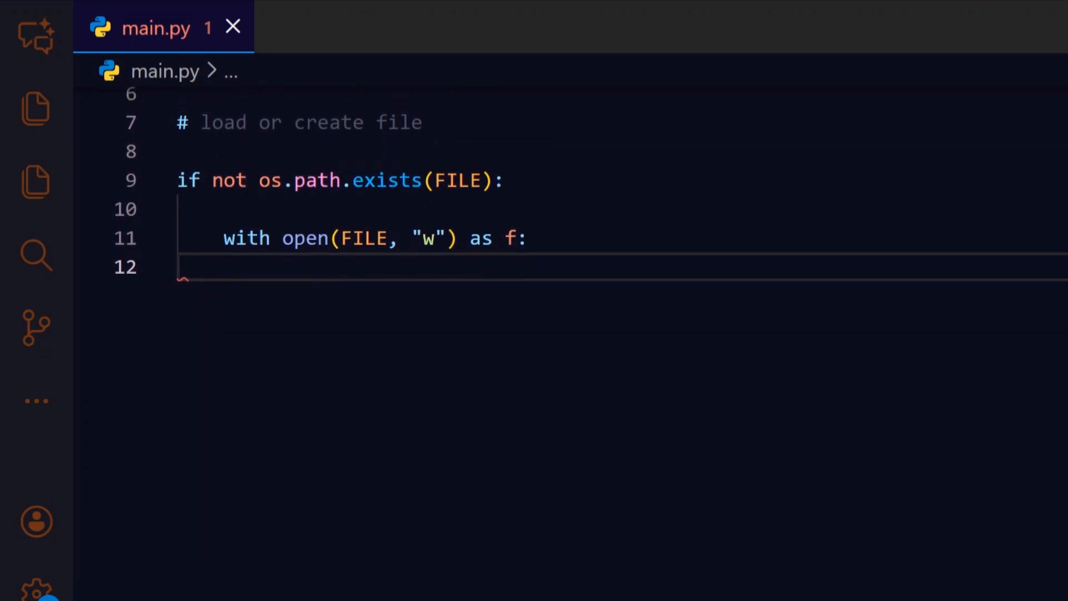
type("json.dump([], f)")
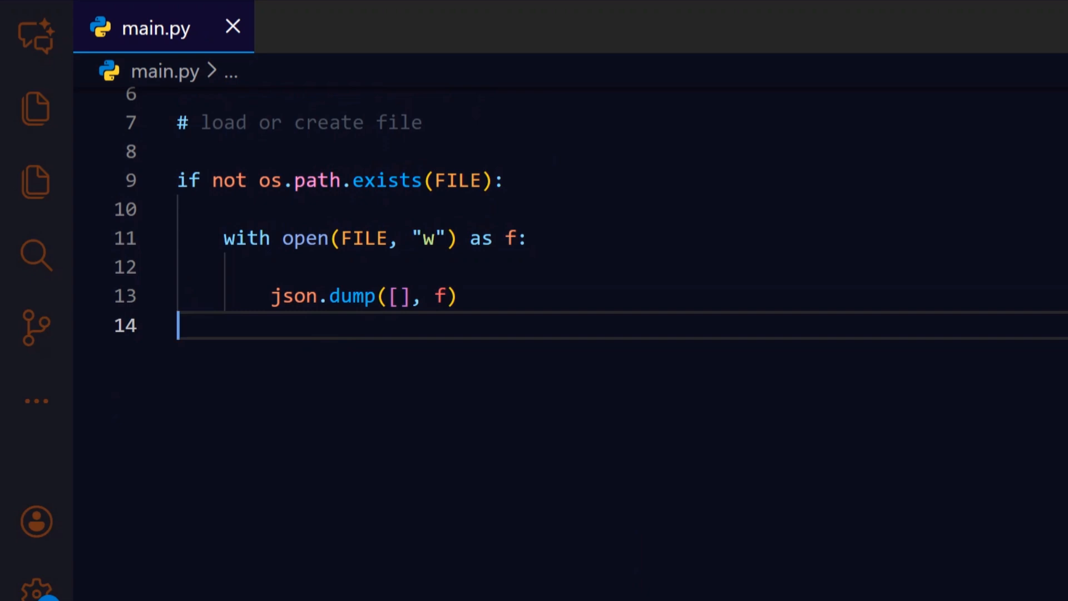
type("def load():")
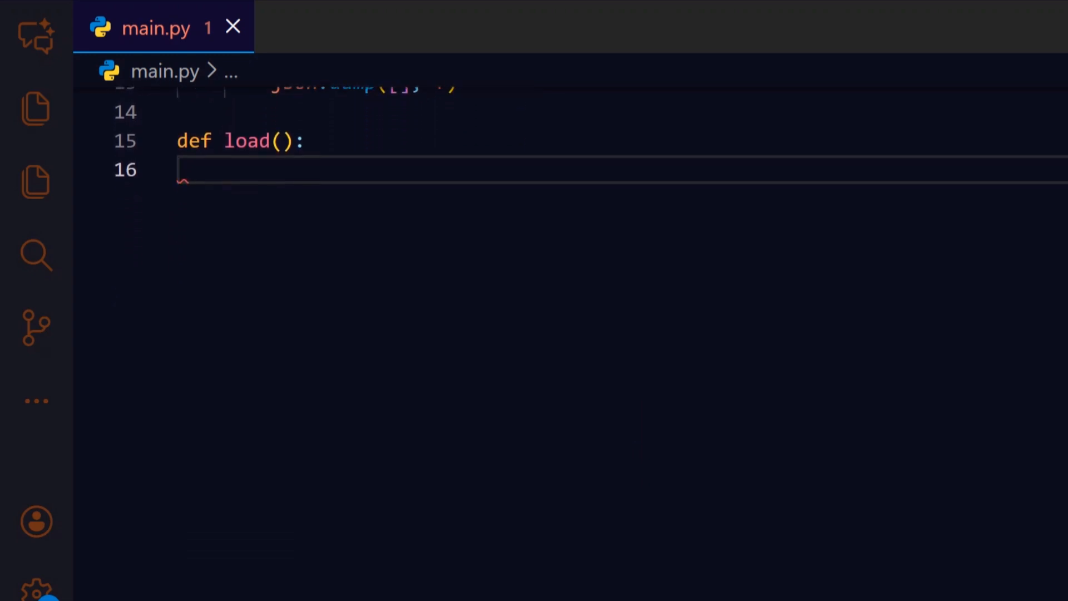
type("return json.load(open(FILE))")
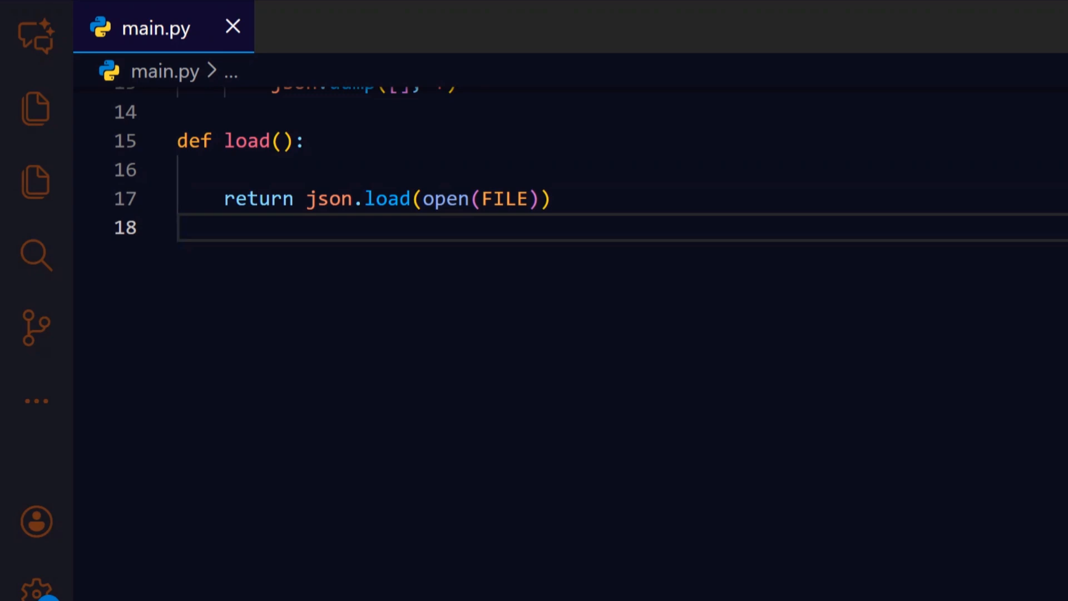
type("def save(data):")
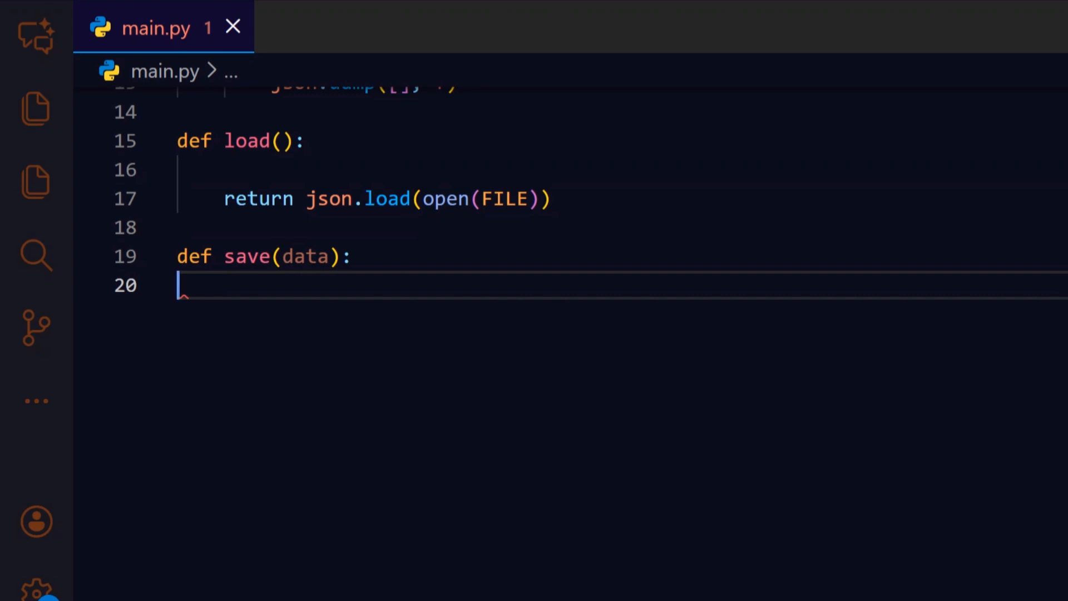
type("json.dump(data, open(FILE, \"w\"), indent=2)")
type("def guess_category(text):")
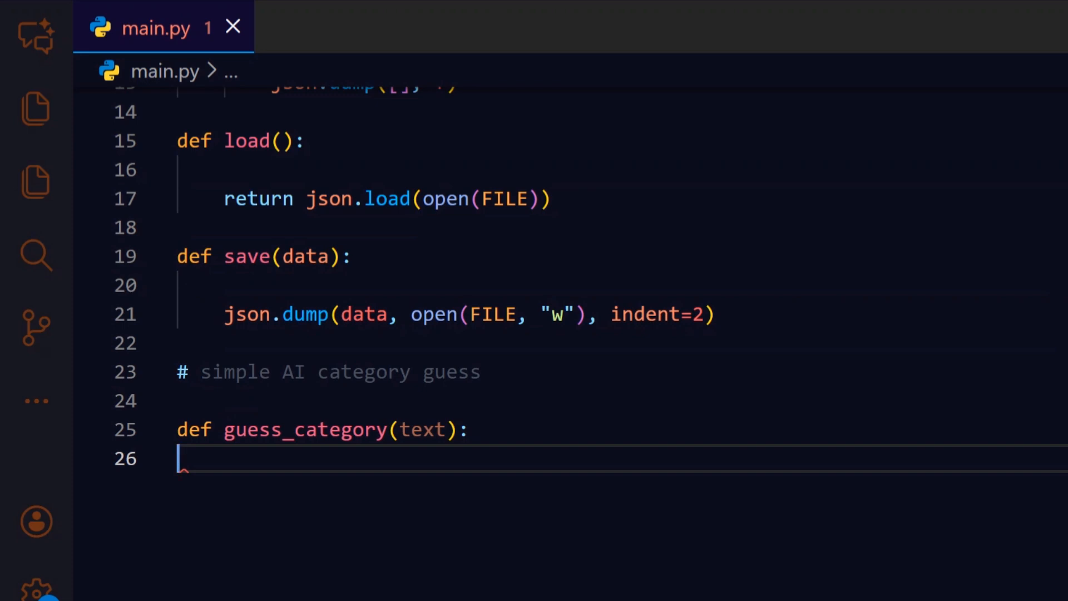
scroll("down", 3)
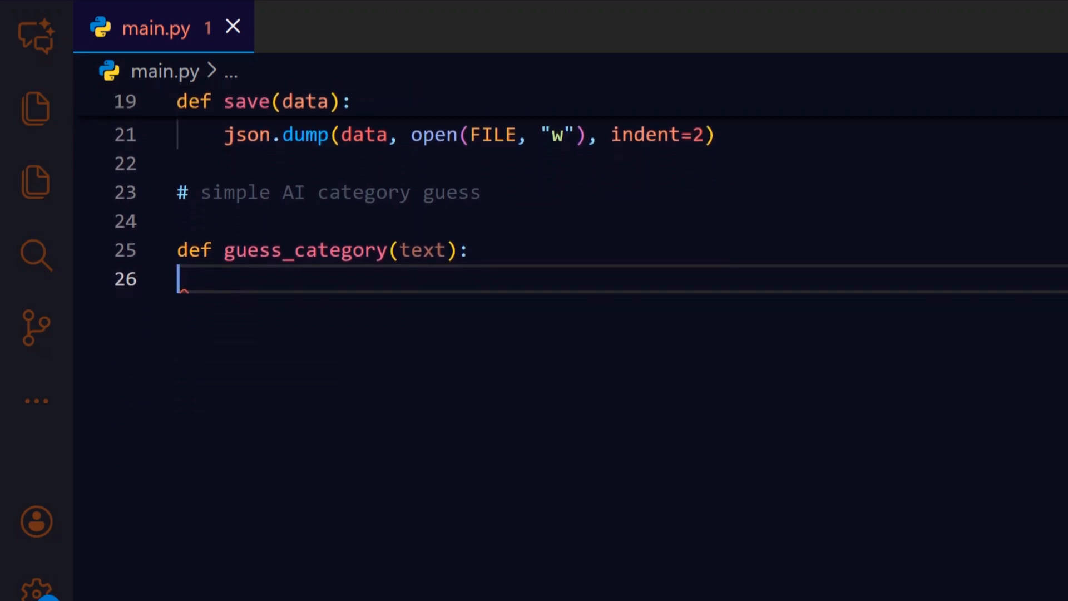
scroll("down", 3)
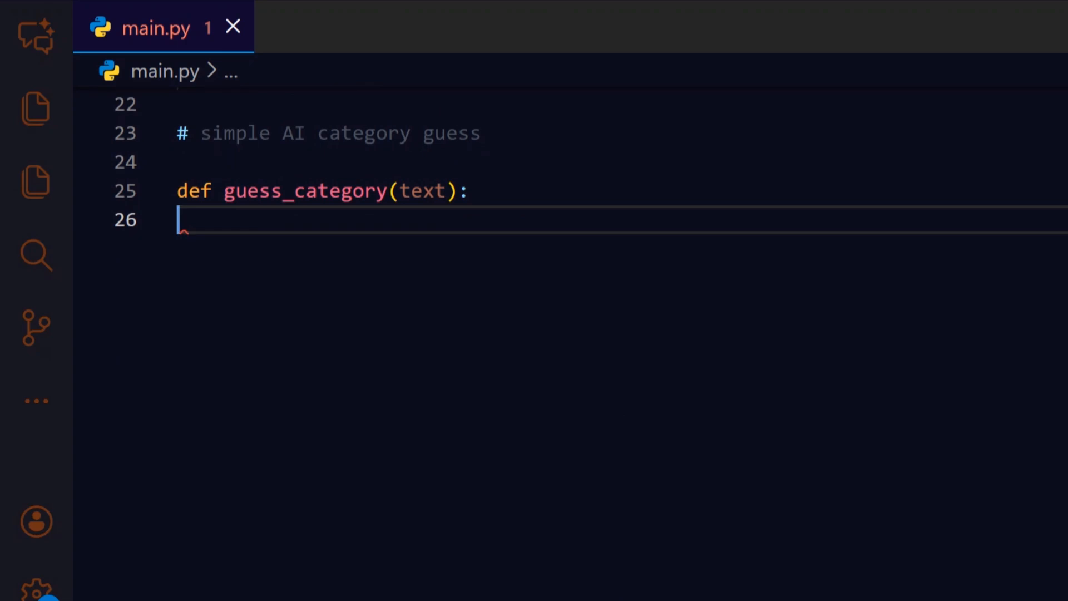
type("text = text.lower()")
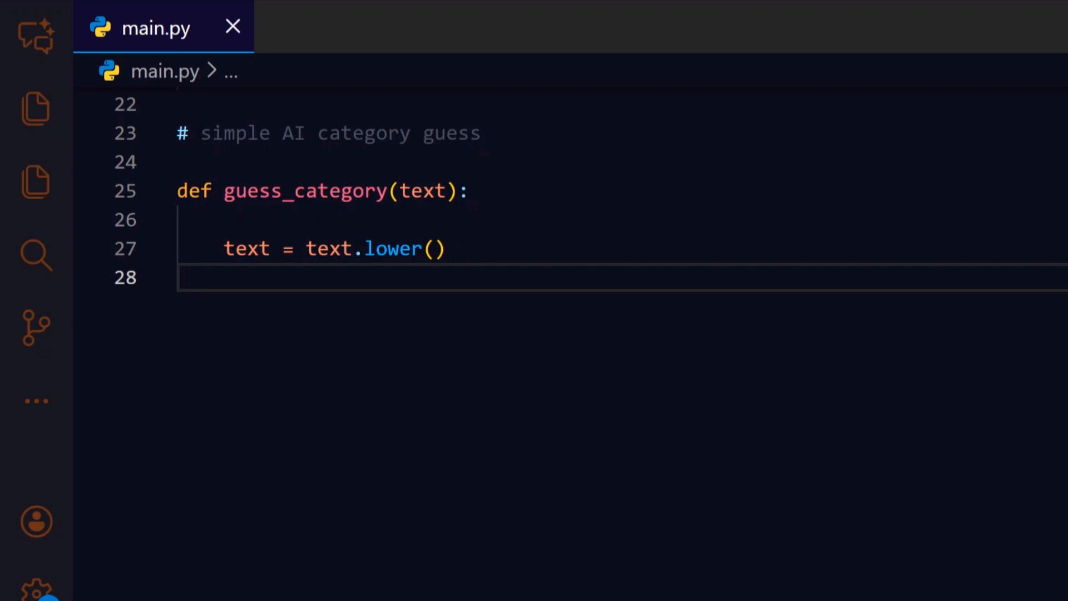
type("if any(w in text for w in [\"coffee\",\"food\",\"pizza\",\"burger\"]):")
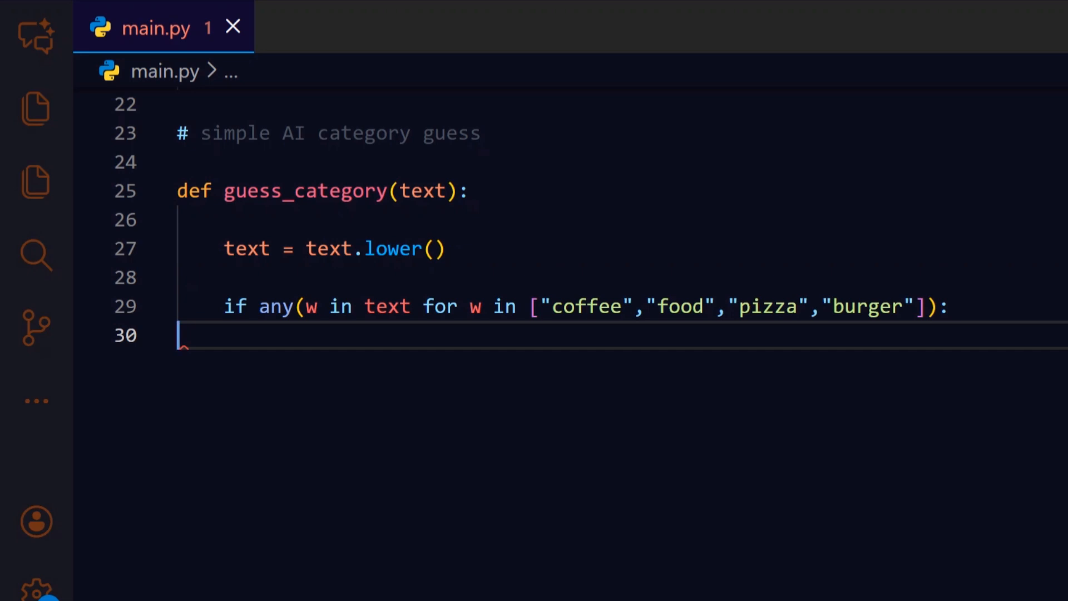
type("return \"food\"")
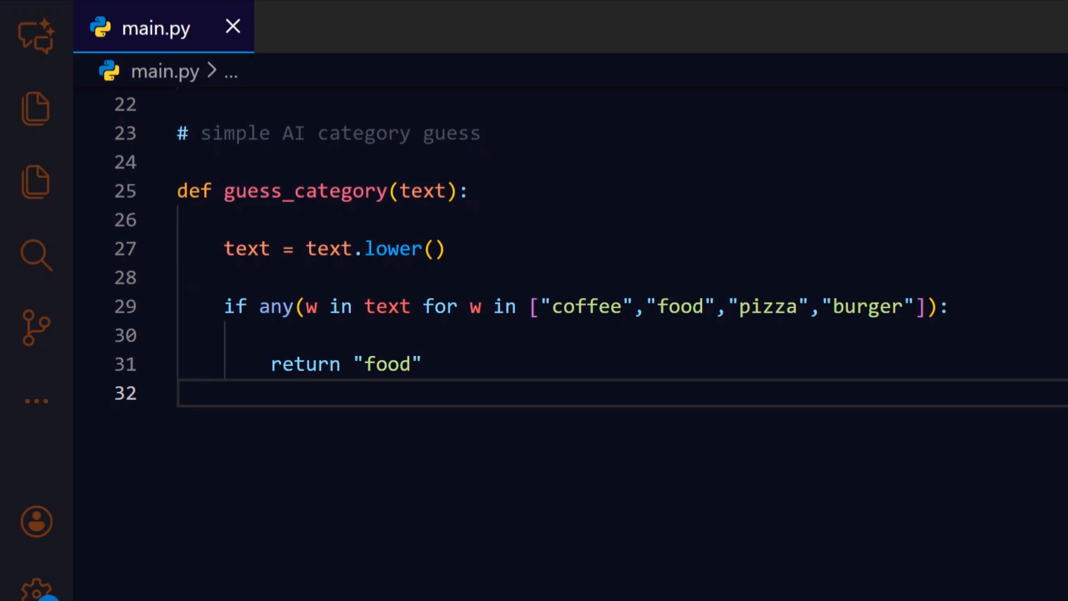
type("if any(w in text for w in [\"uber\",\"bus\",\"fuel\",\"petrol\"]):")
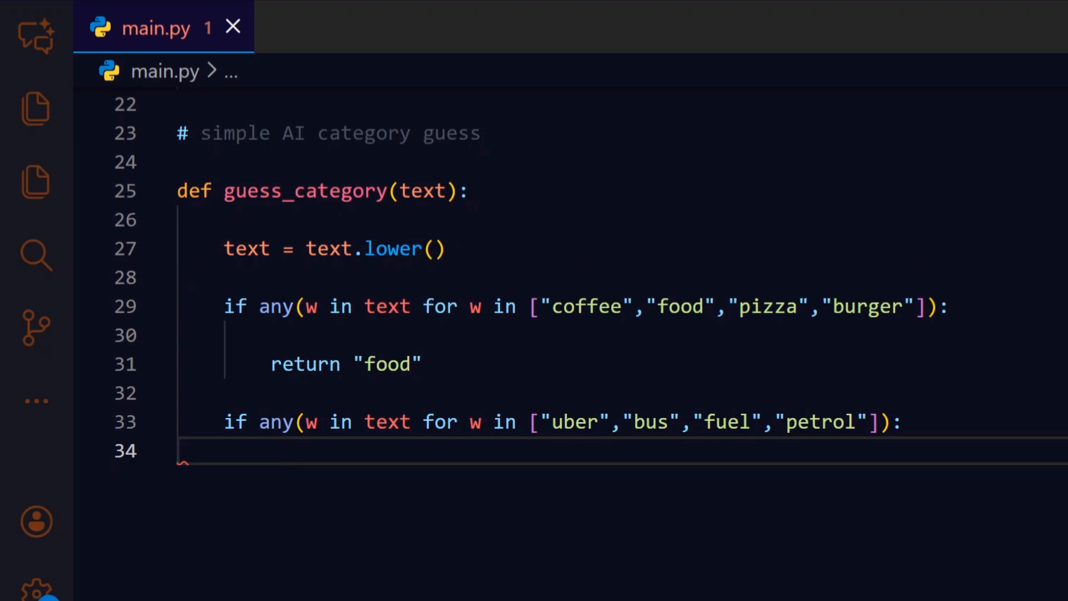
type("return \"transport\"")
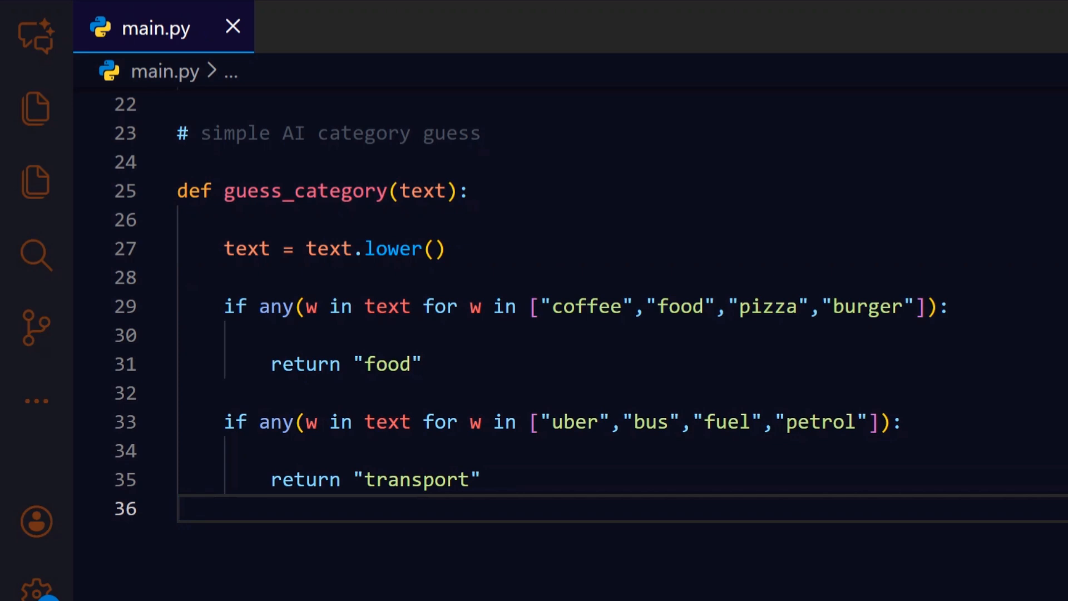
scroll("down", 3)
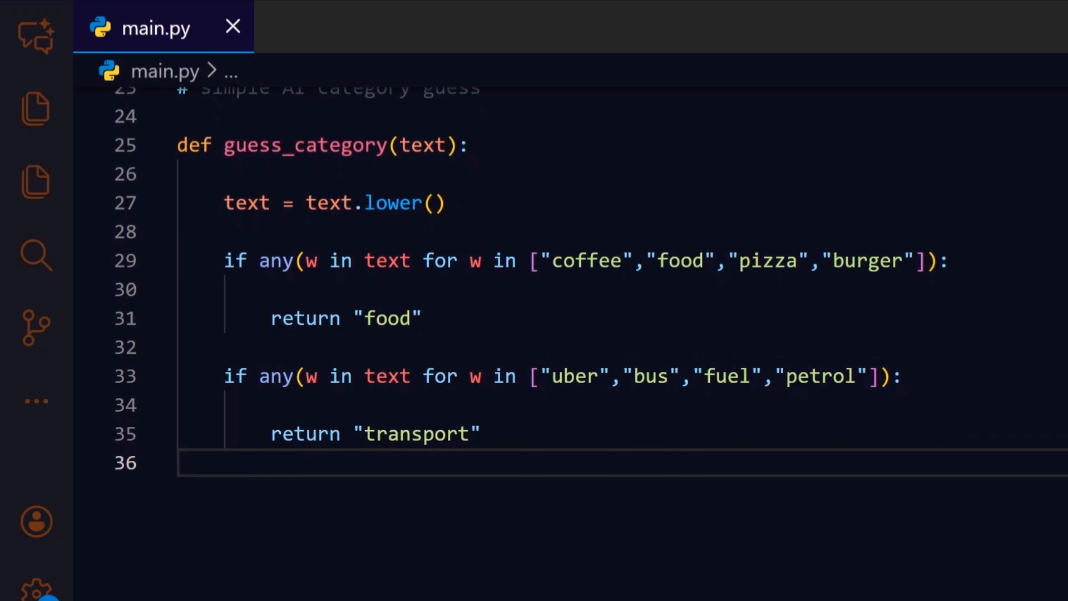
type("if any(w in text for w in [\"salary\",\"pay\",\"income\"]):")
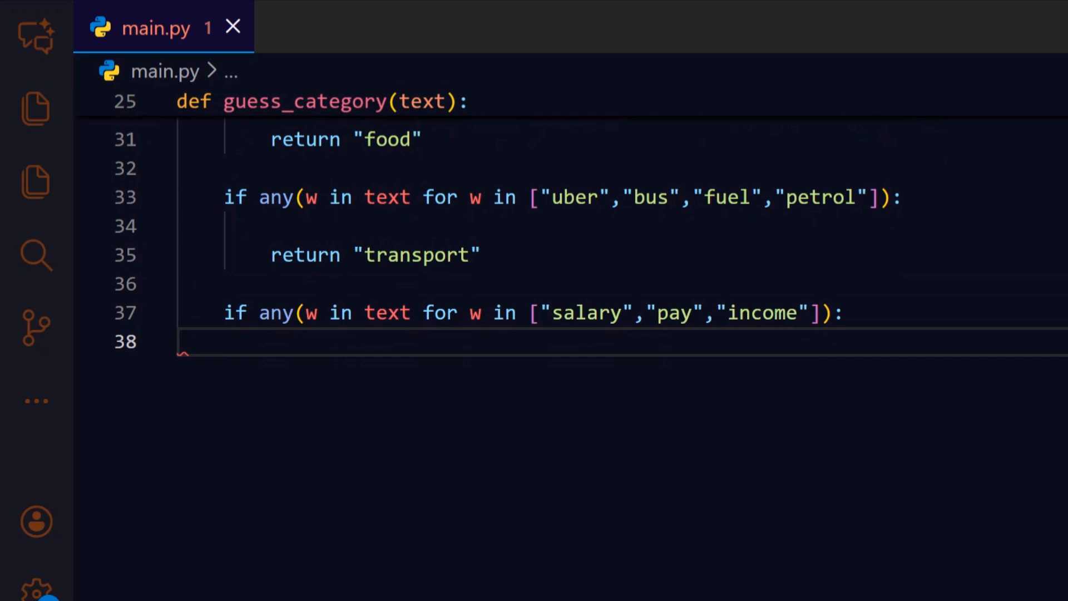
type("return \"income\"")
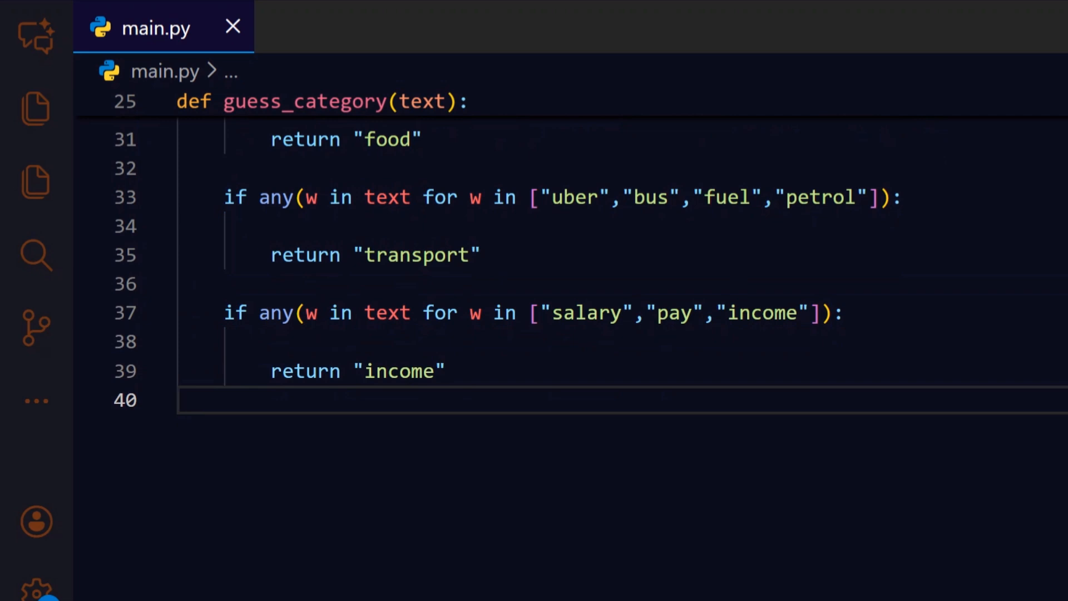
type("return \"misc\"")
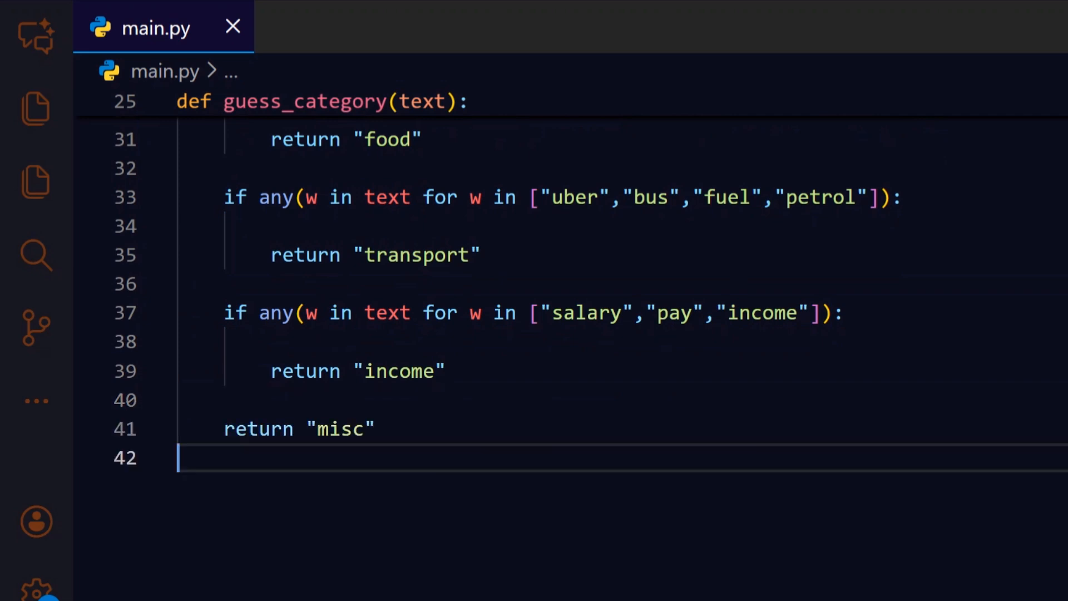
scroll("down", 3)
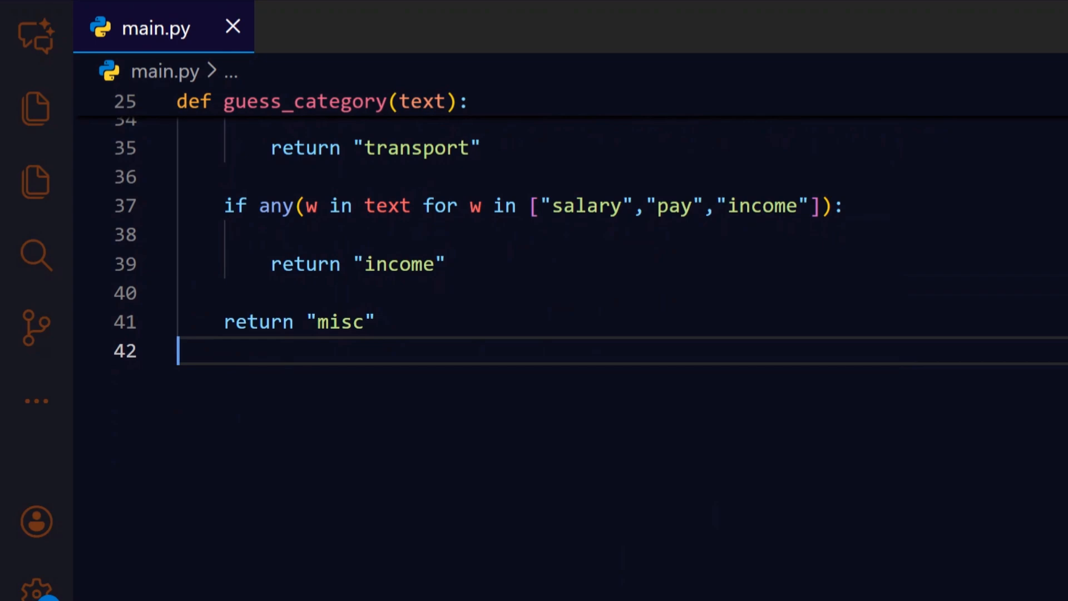
type("def add_transaction():")
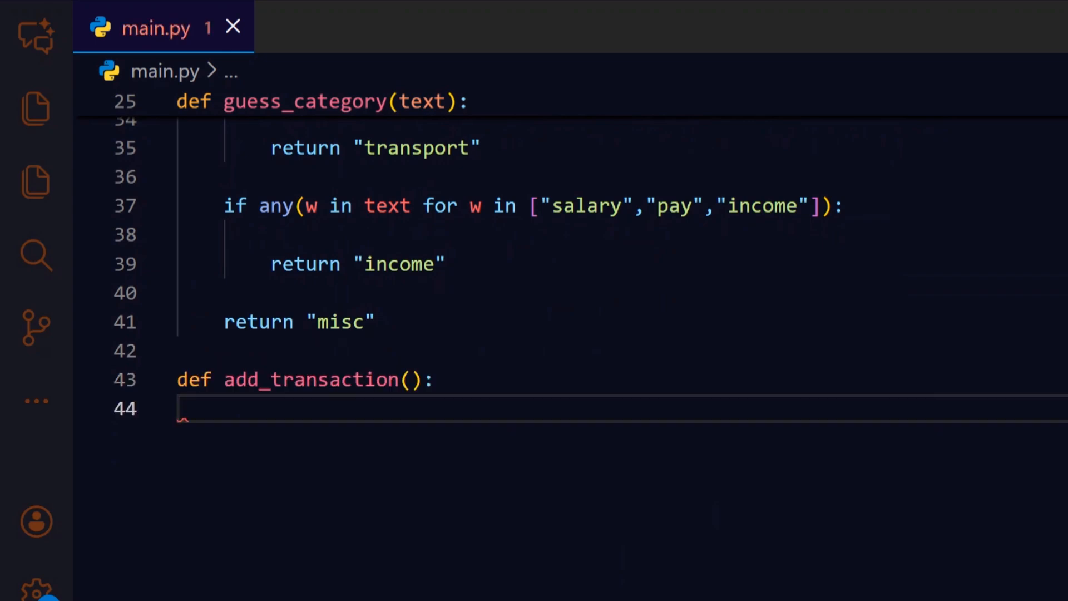
scroll("down", 3)
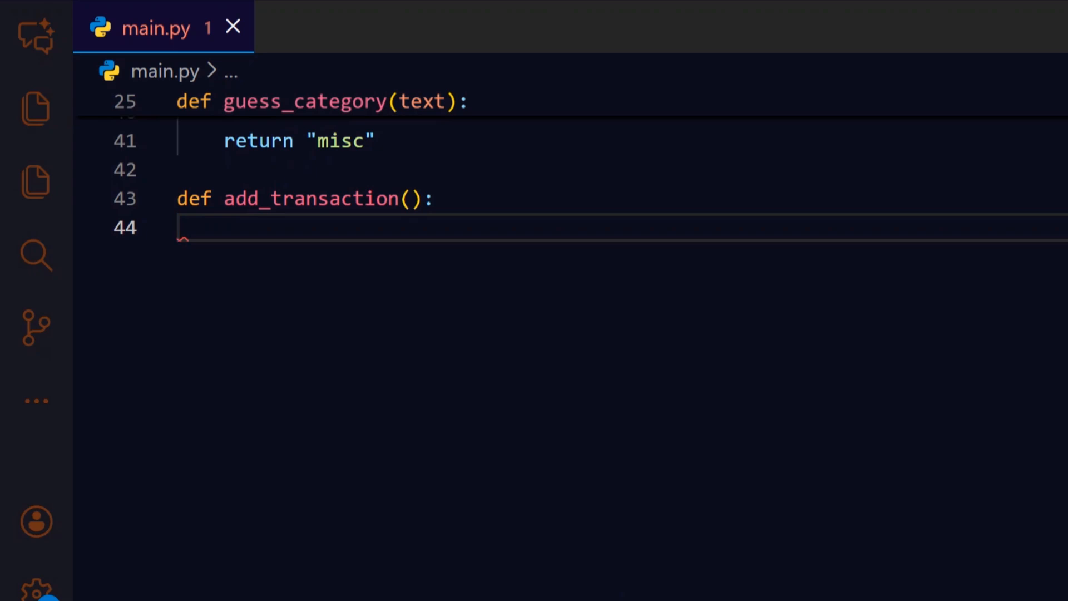
type("desc = input(\"Description: \")")
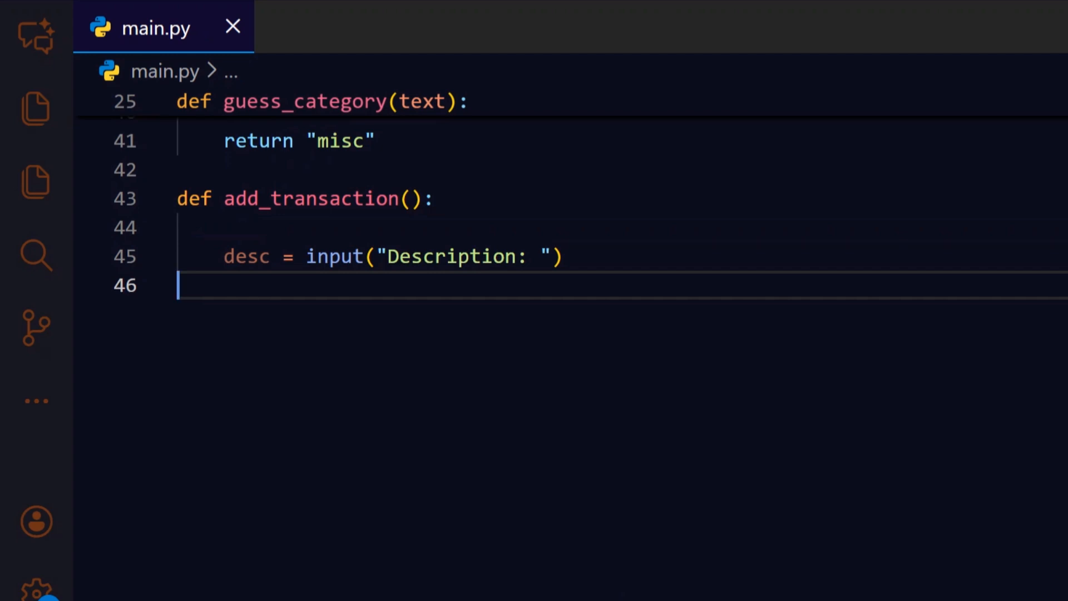
type("amt = float(input(\"Amount (+income / -expense): \"))")
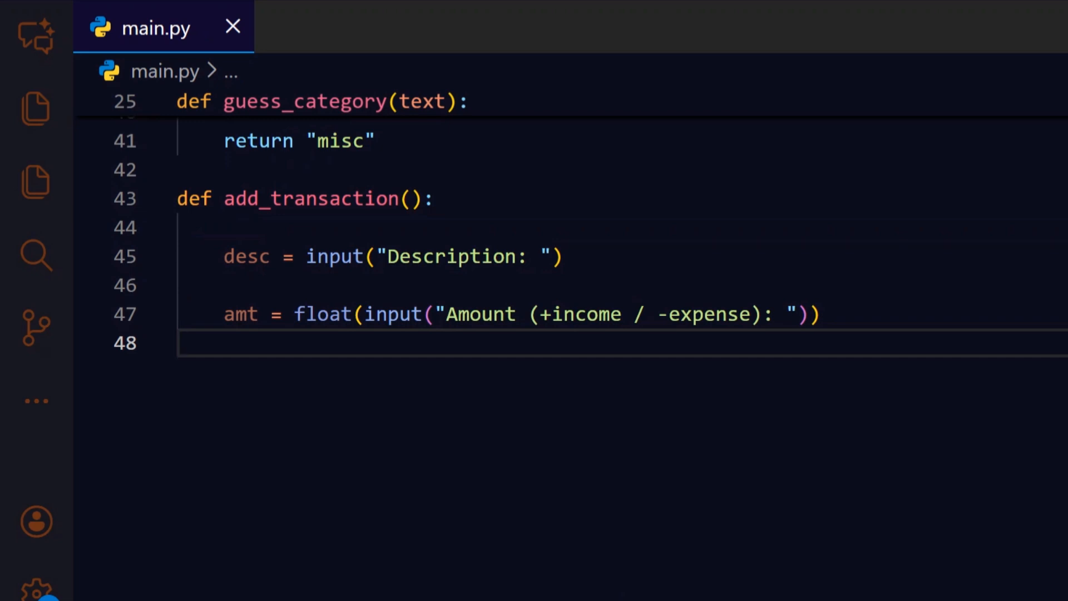
type("cat = guess_category(desc)")
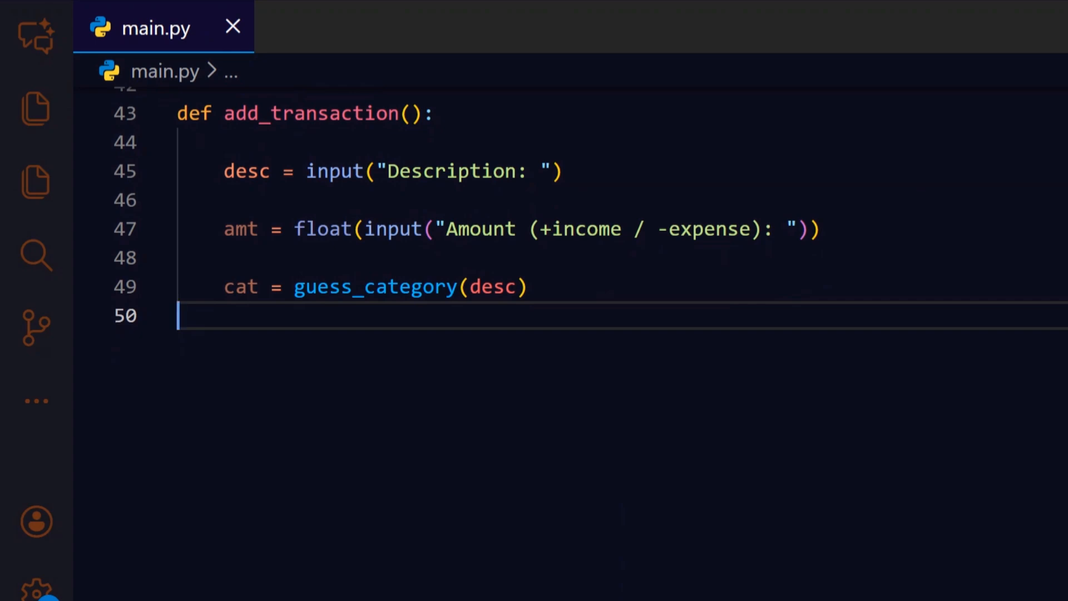
type("print(f\"AI category guess: {cat}\")")
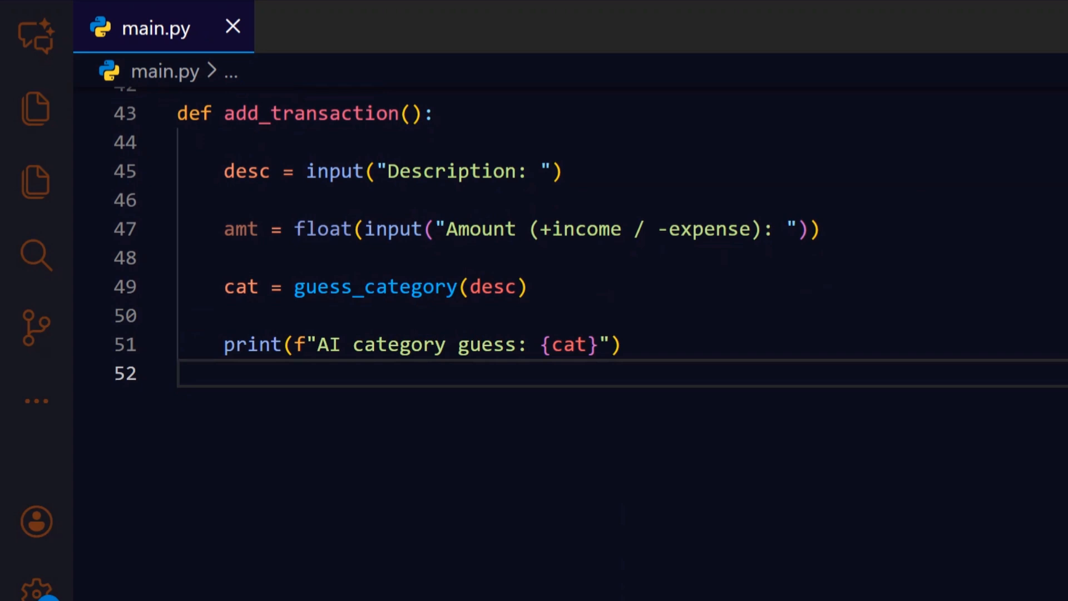
type("data = load()")
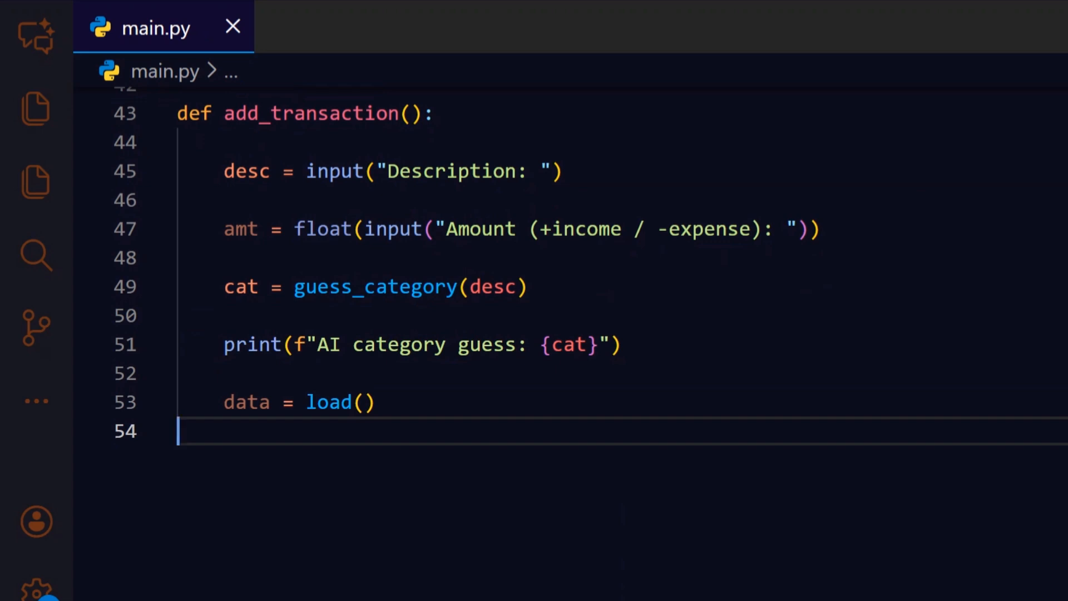
type("data.append({\"description\": desc, \"amount\": amt, \"category\": cat})")
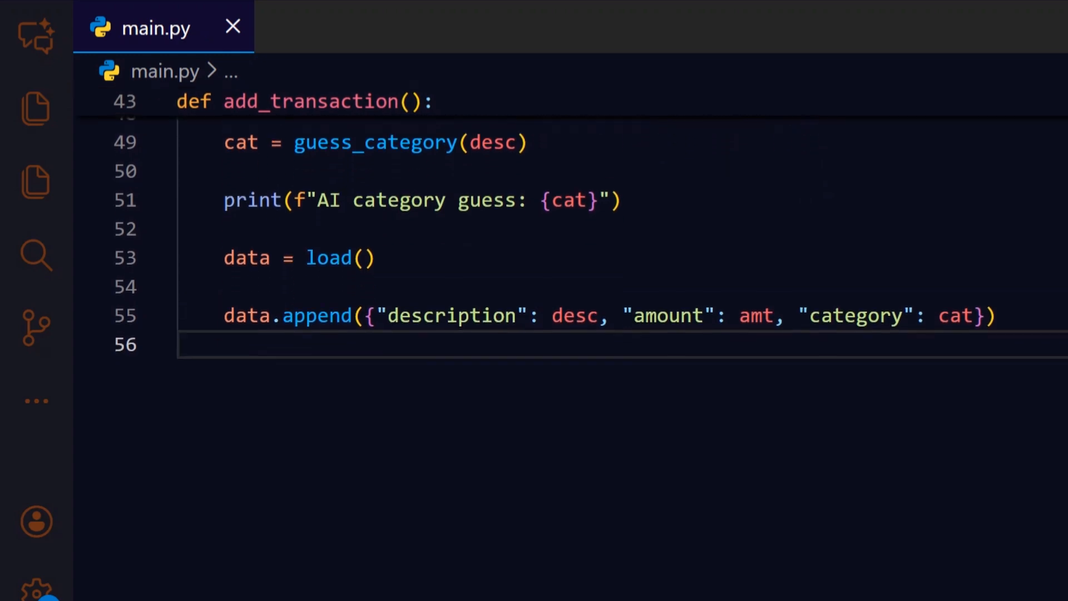
scroll("down", 3)
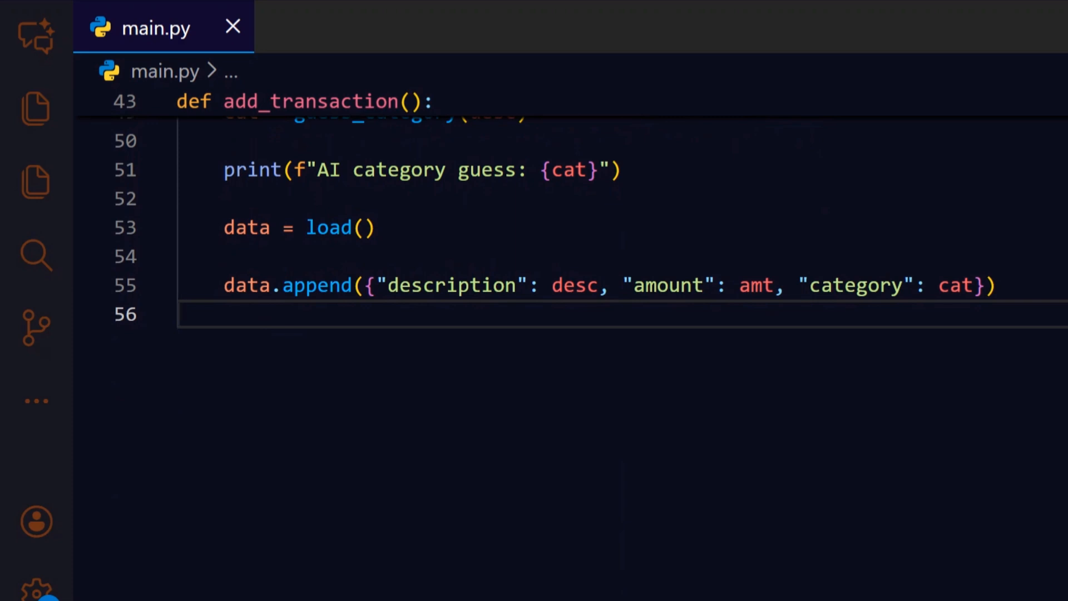
type("save(data)")
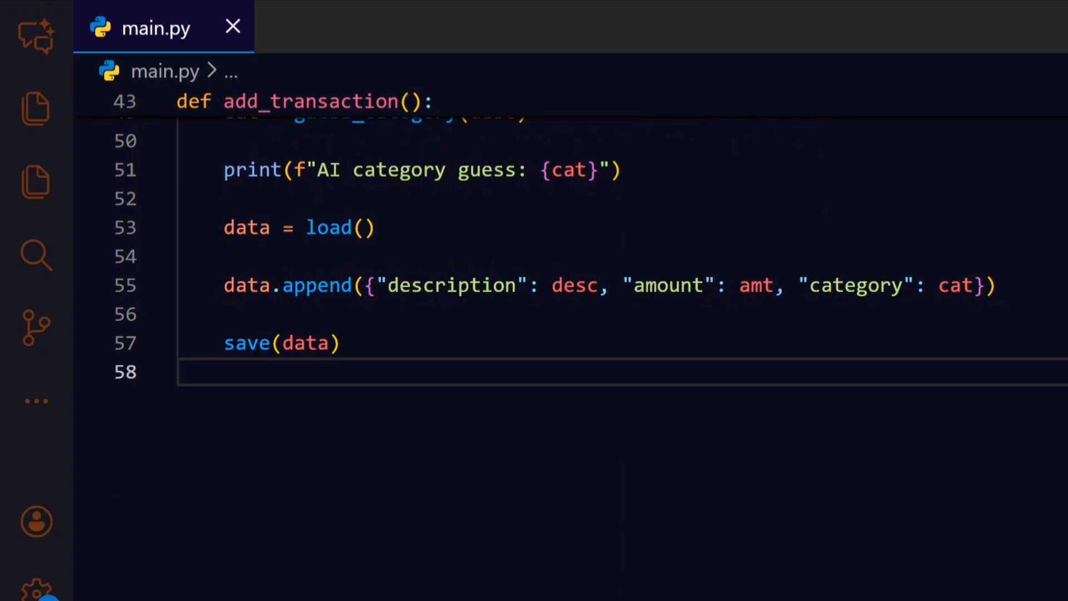
type("print(\"✓ Saved\")")
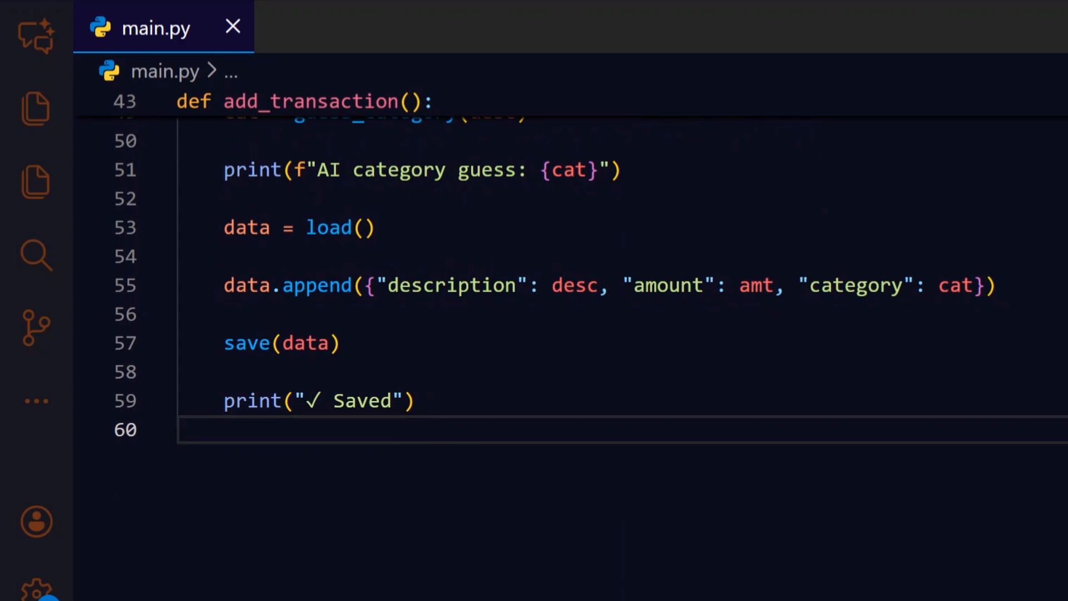
scroll("down", 3)
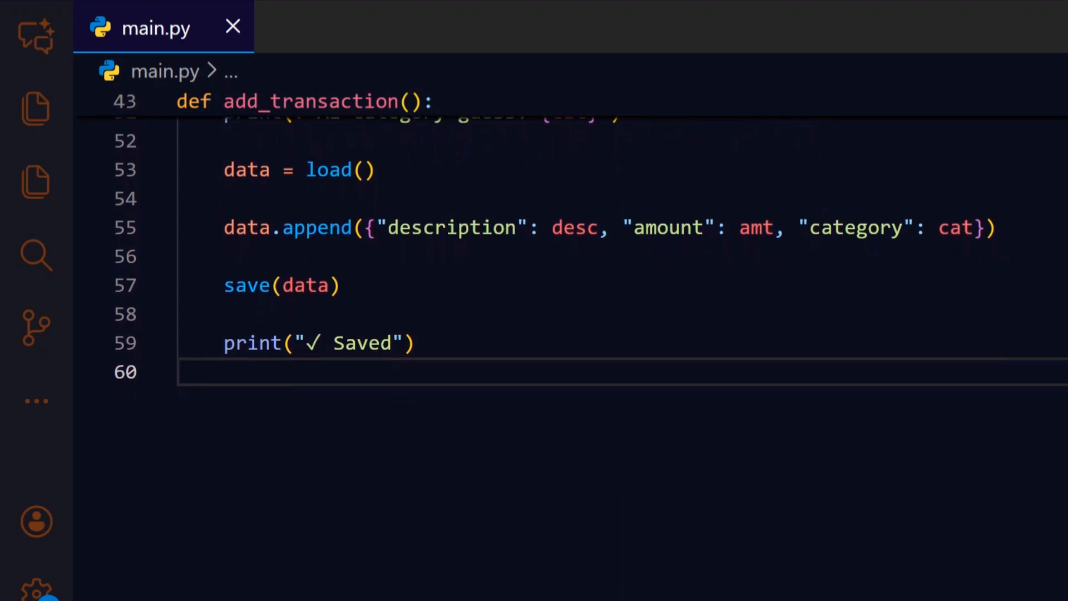
type("def summary():")
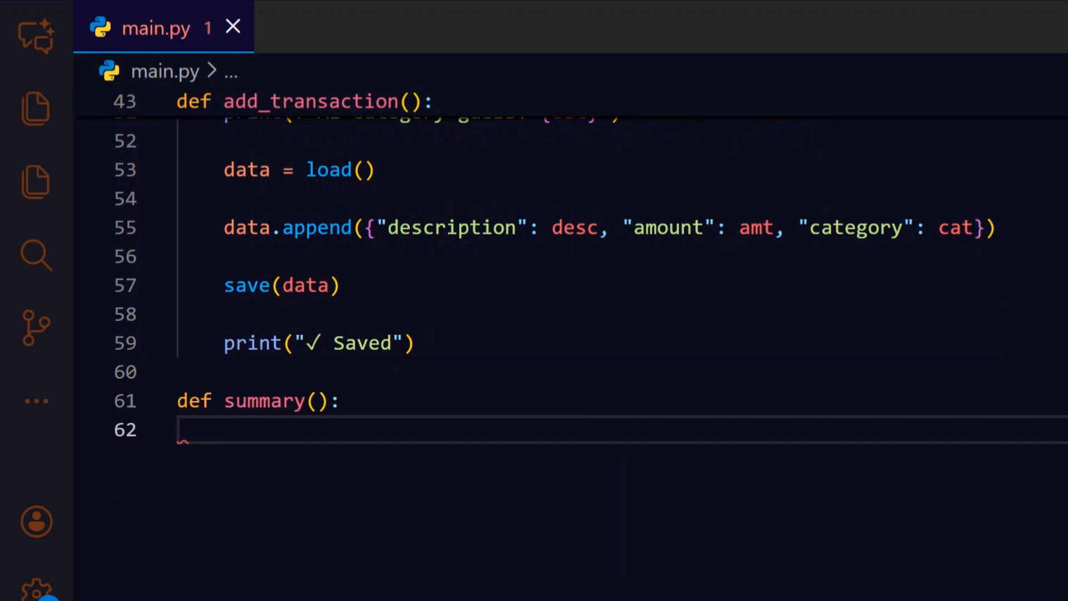
scroll("down", 3)
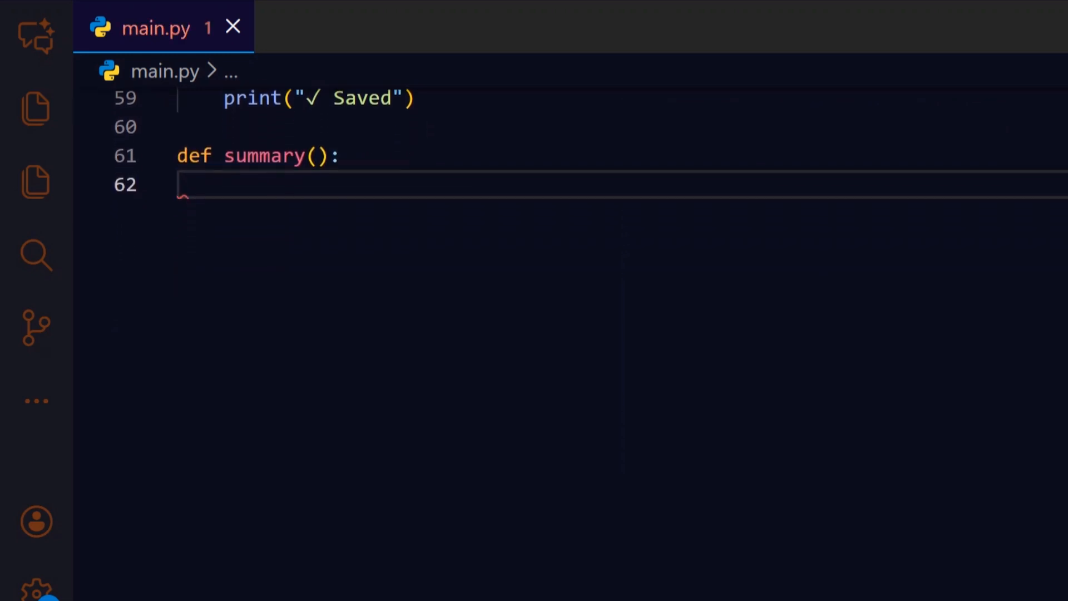
scroll("down", 3)
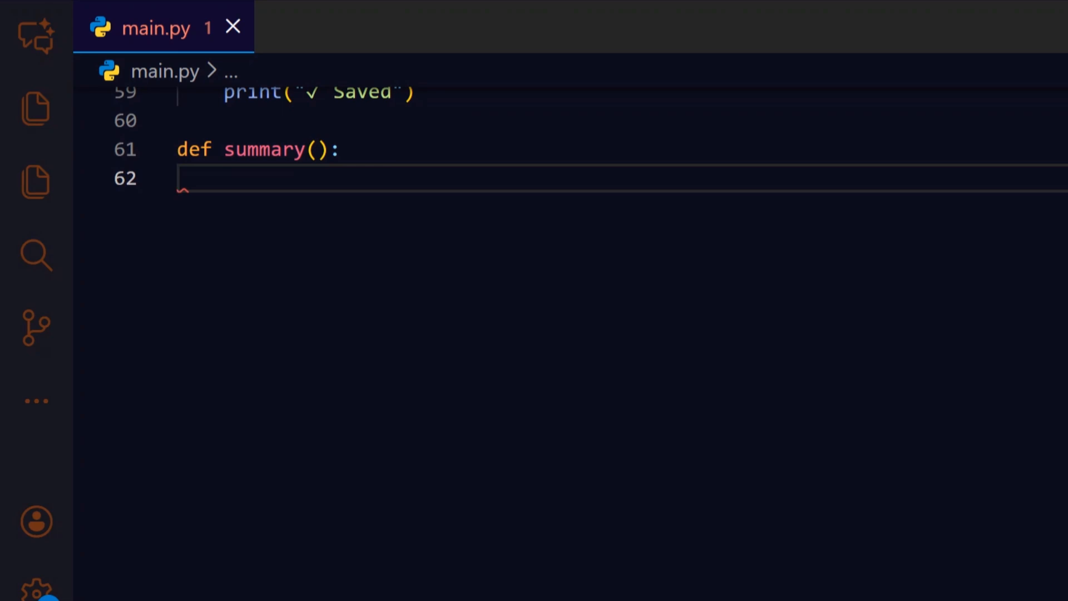
type("data = load()")
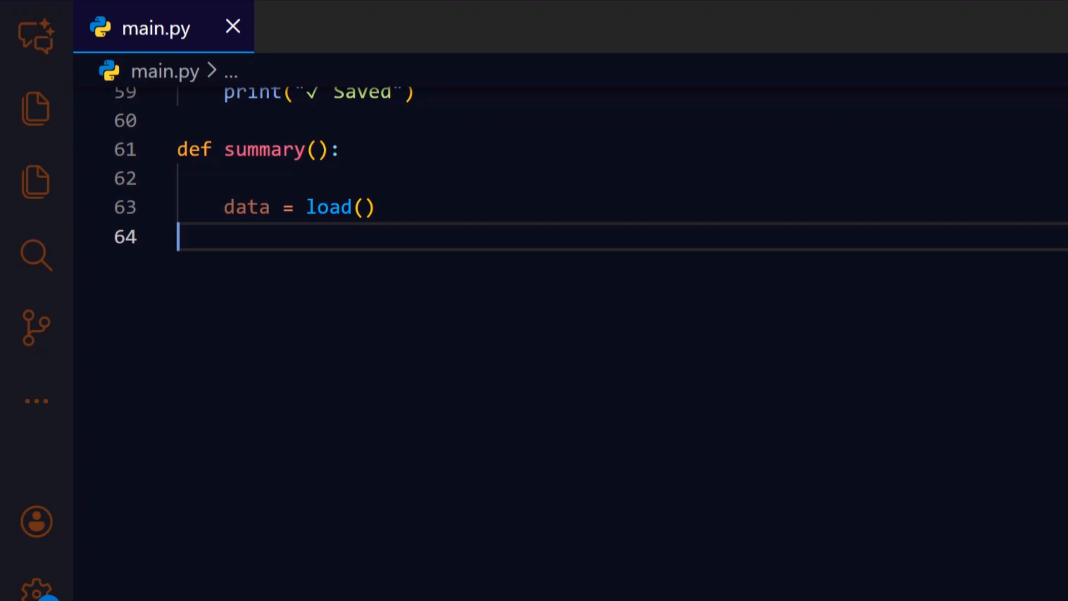
type("if not data:")
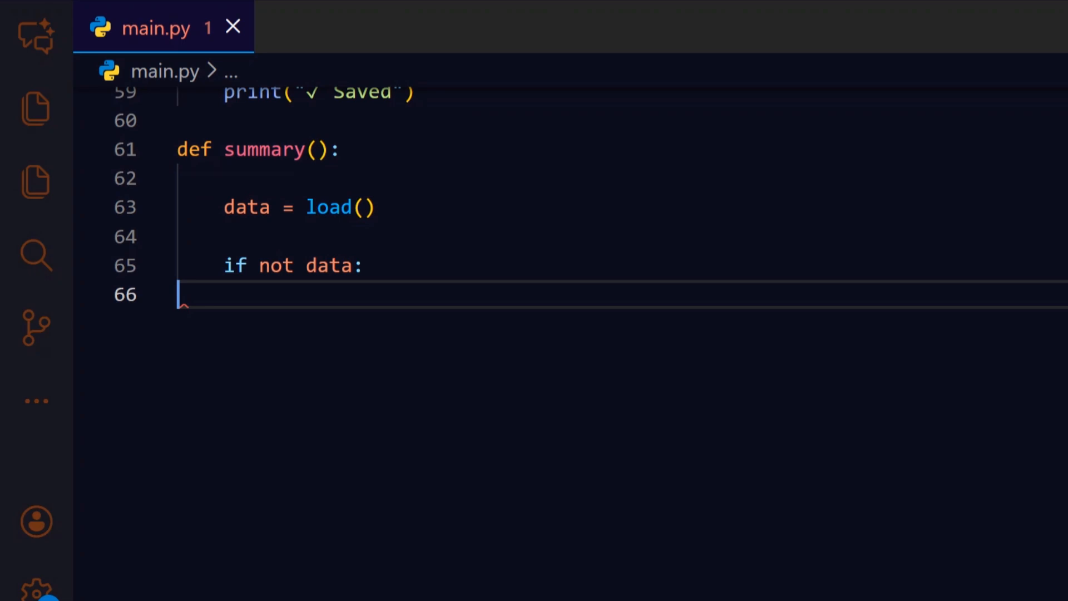
type("print(\"No transactions yet.\")")
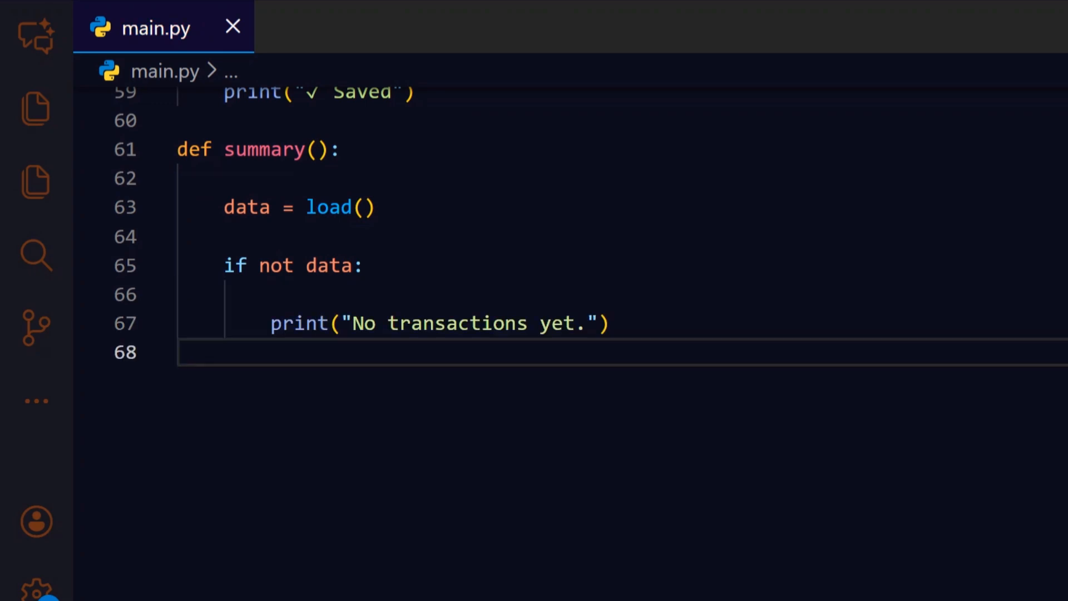
type("return")
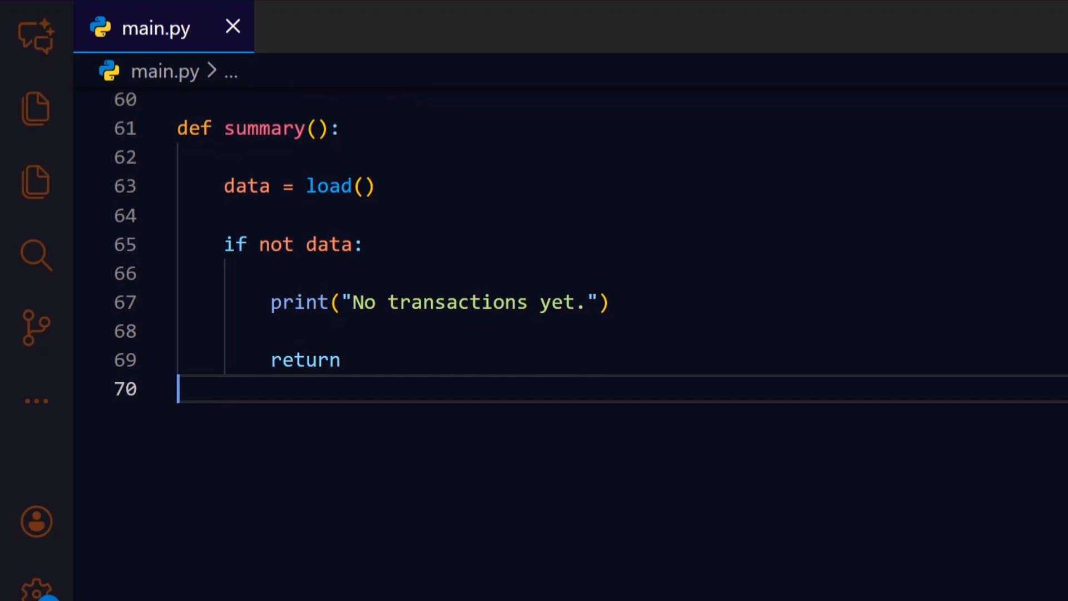
type("total = sum(x[\"amount\"] for x in data)")
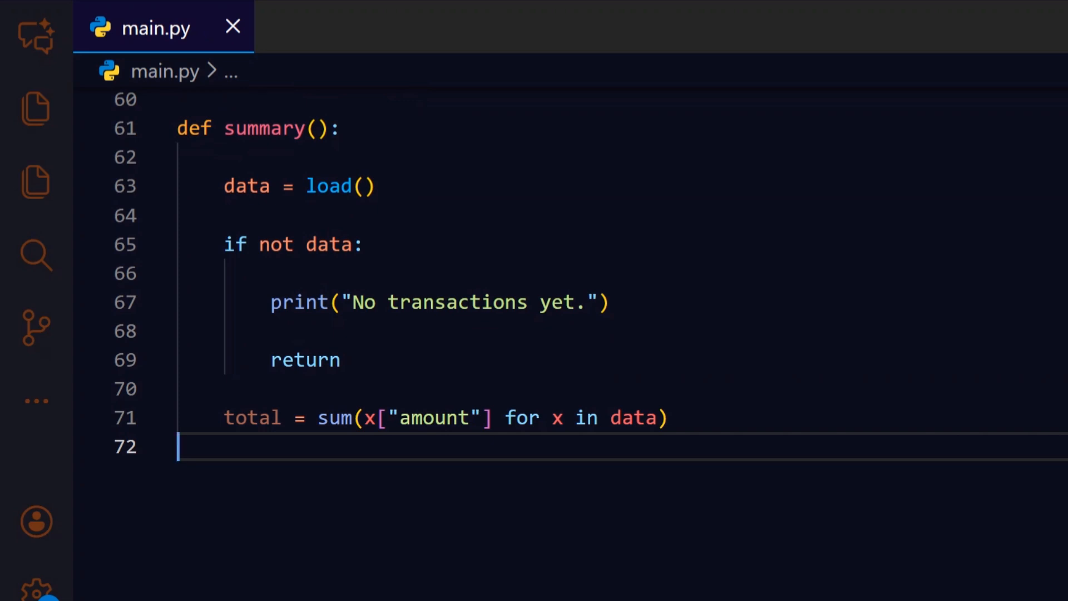
type("print(\"\\n--- Summary ---\")")
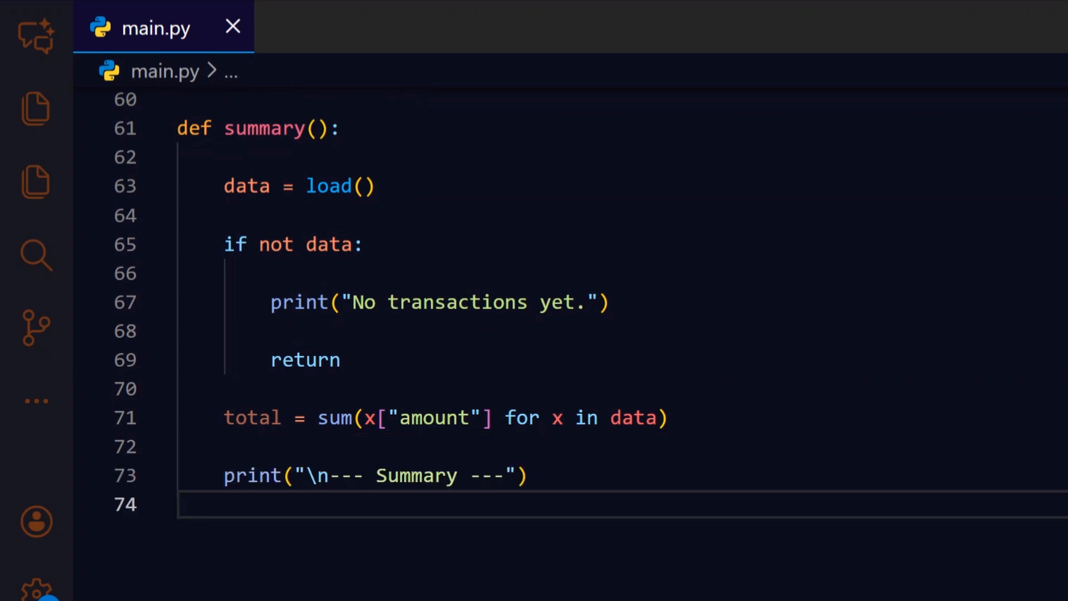
scroll("down", 3)
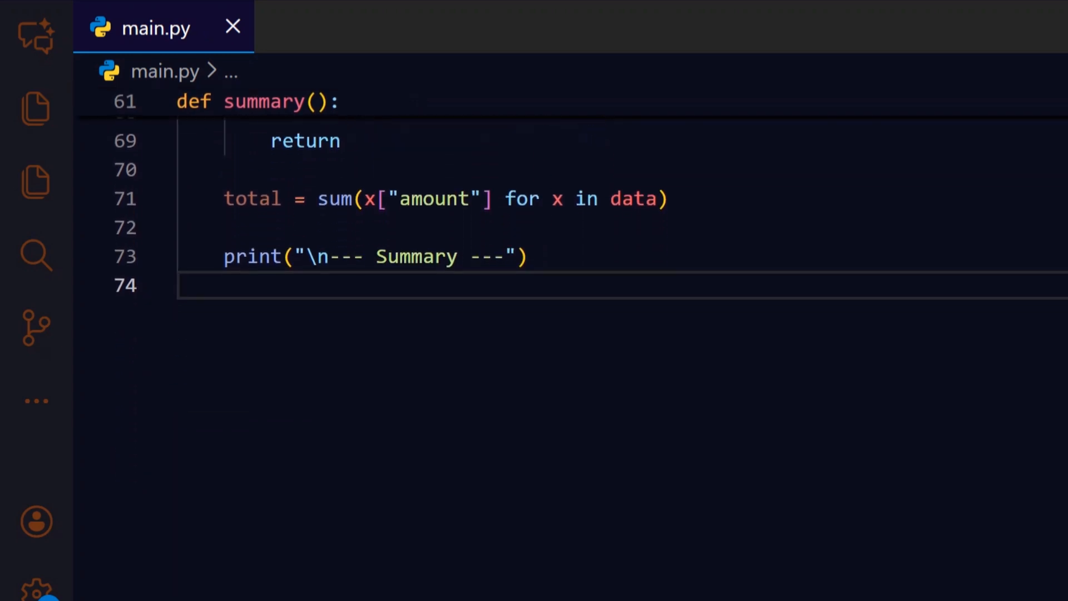
type("print(f\"Total balance: {total}\")")
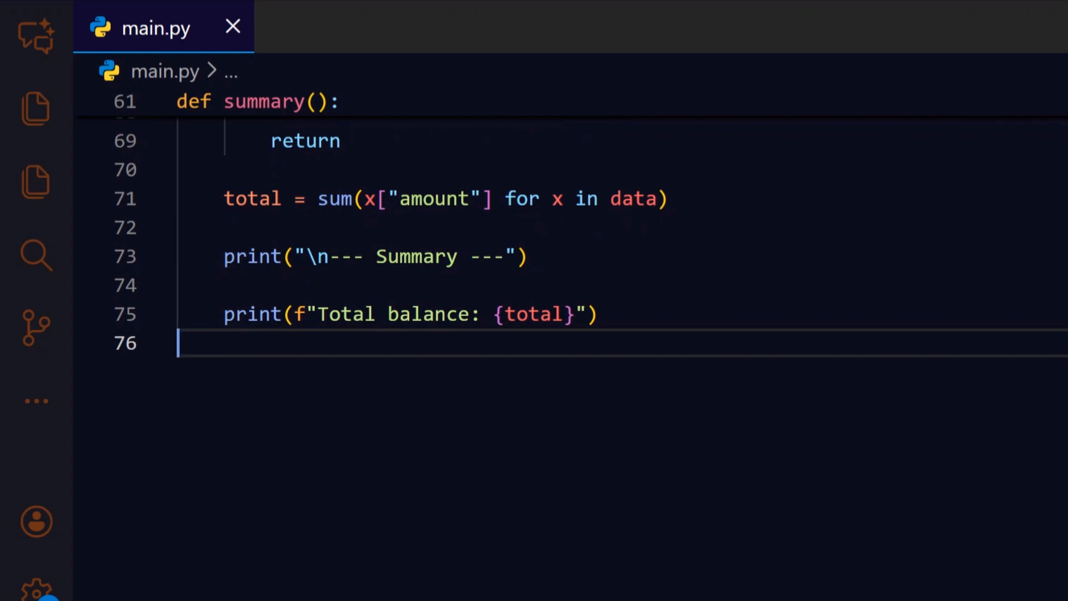
type("# category totals")
type("cats = {")
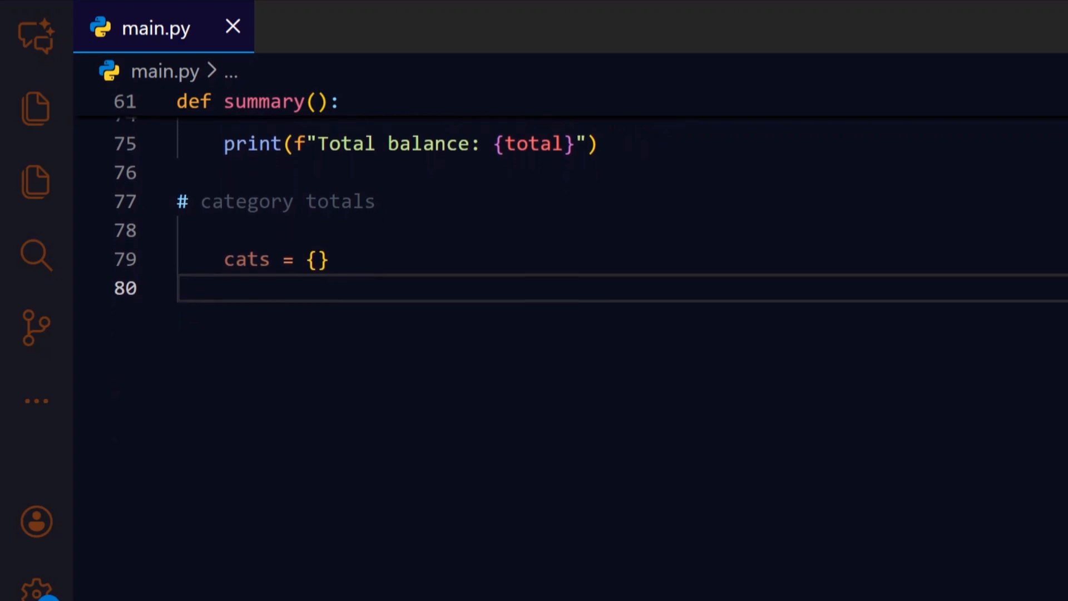
type("for x in data:")
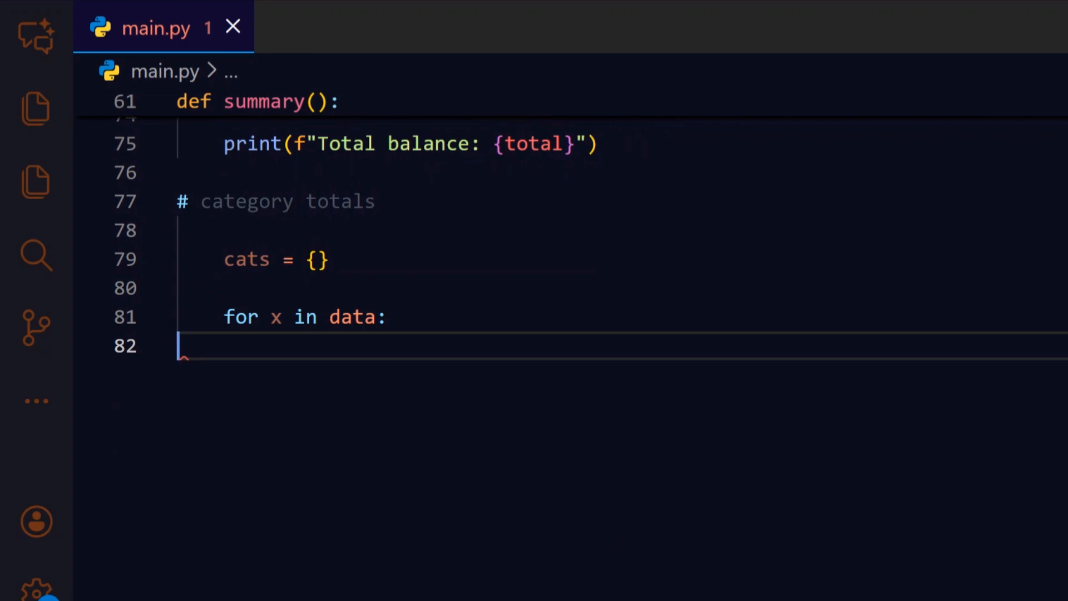
type("cats[x[\"category\"]] = cats.get(x[\"category\"], 0) + x[\"amount\"]")
type("print(\"\\nBy category:")
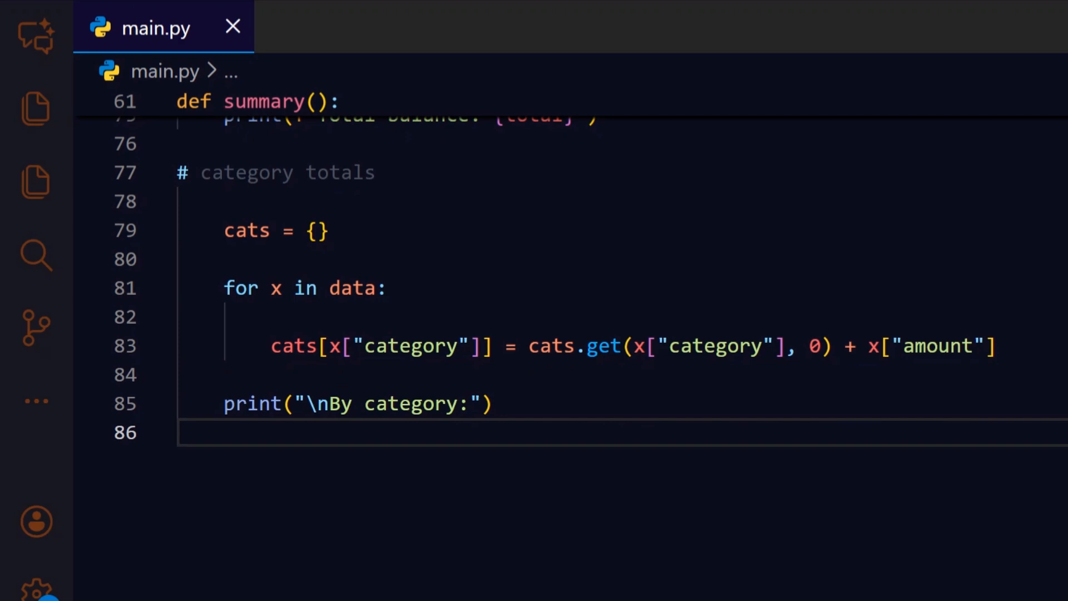
type("for c, v in cats.items():")
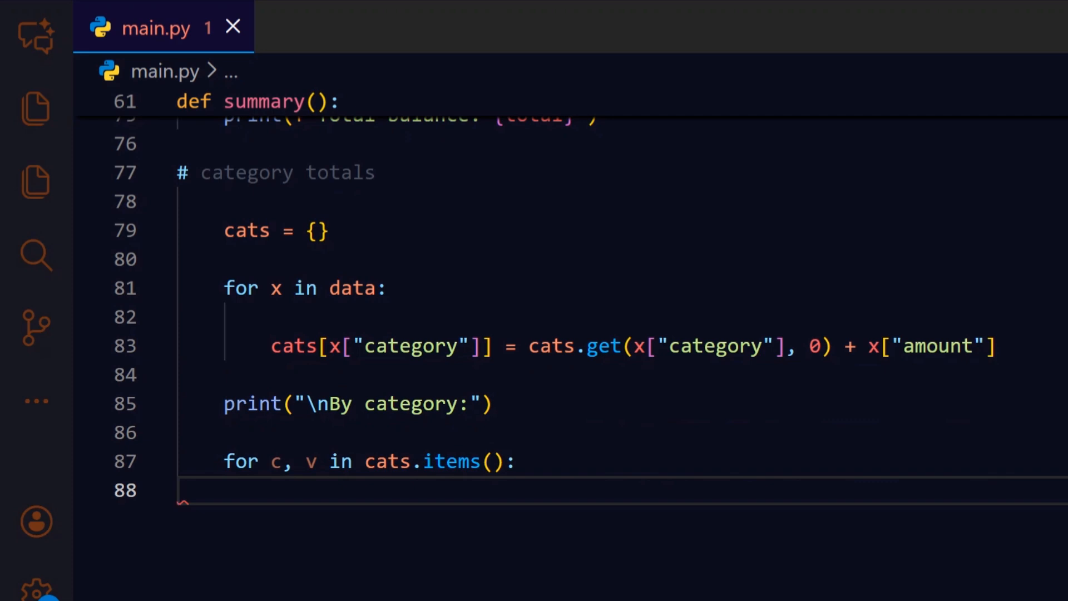
type("print(f\"{c}: {v}\")")
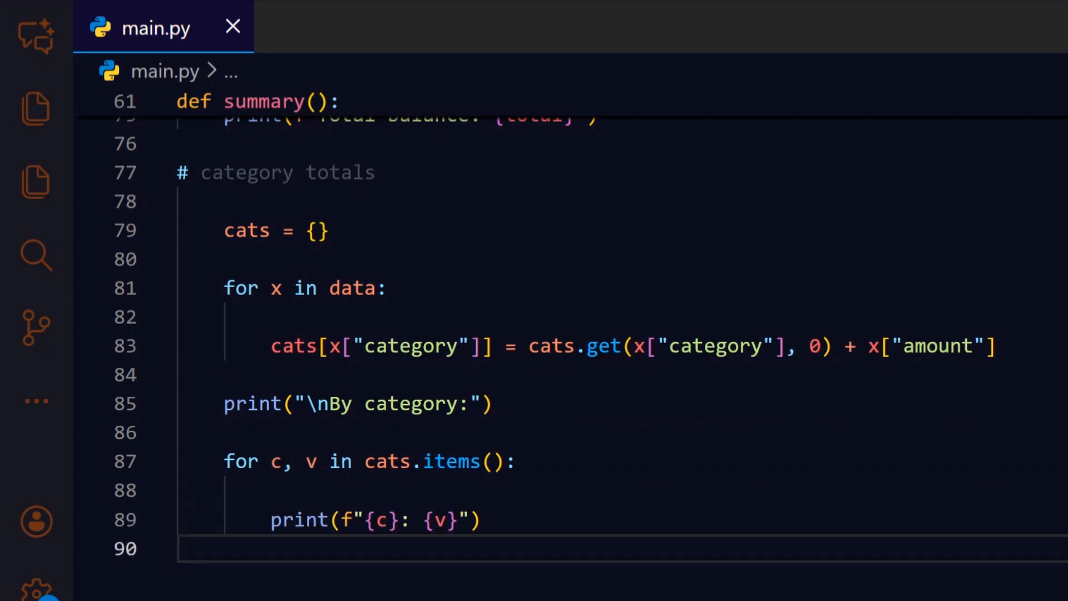
scroll("down", 3)
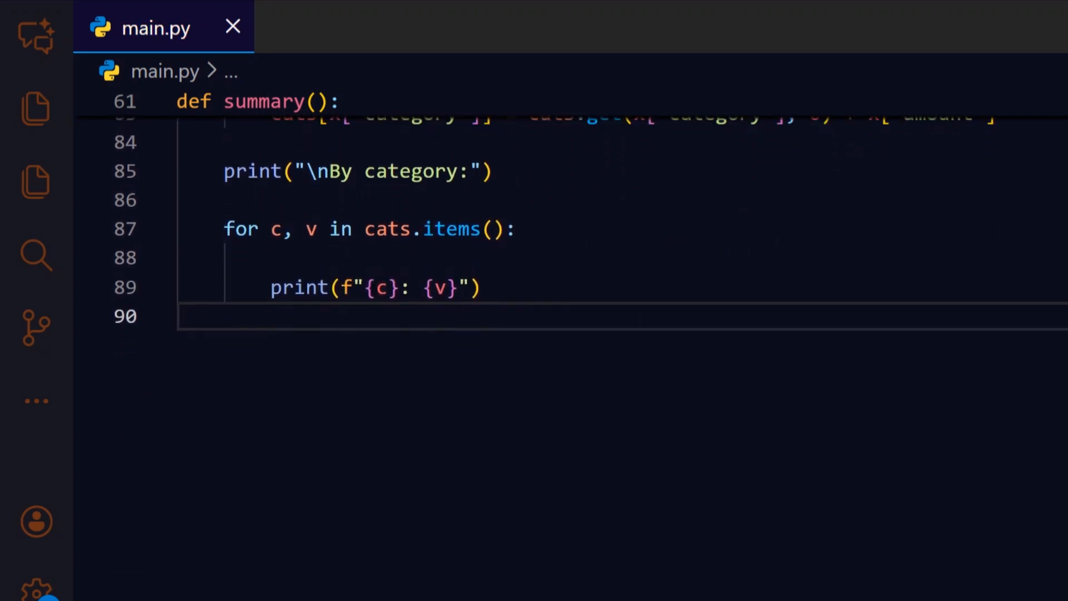
scroll("down", 3)
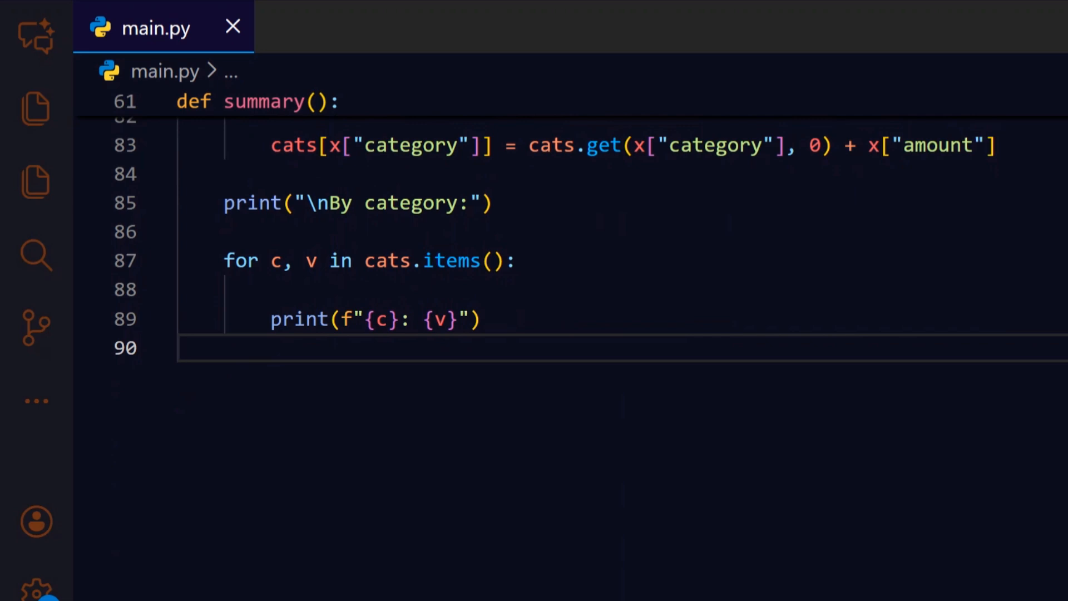
type("def insights():")
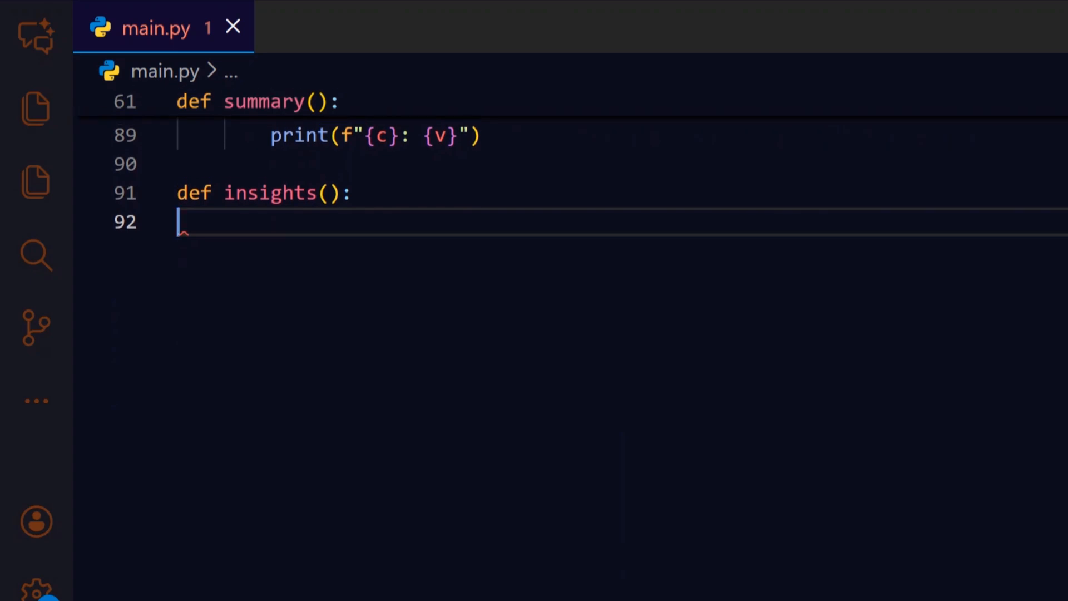
type("data = load()")
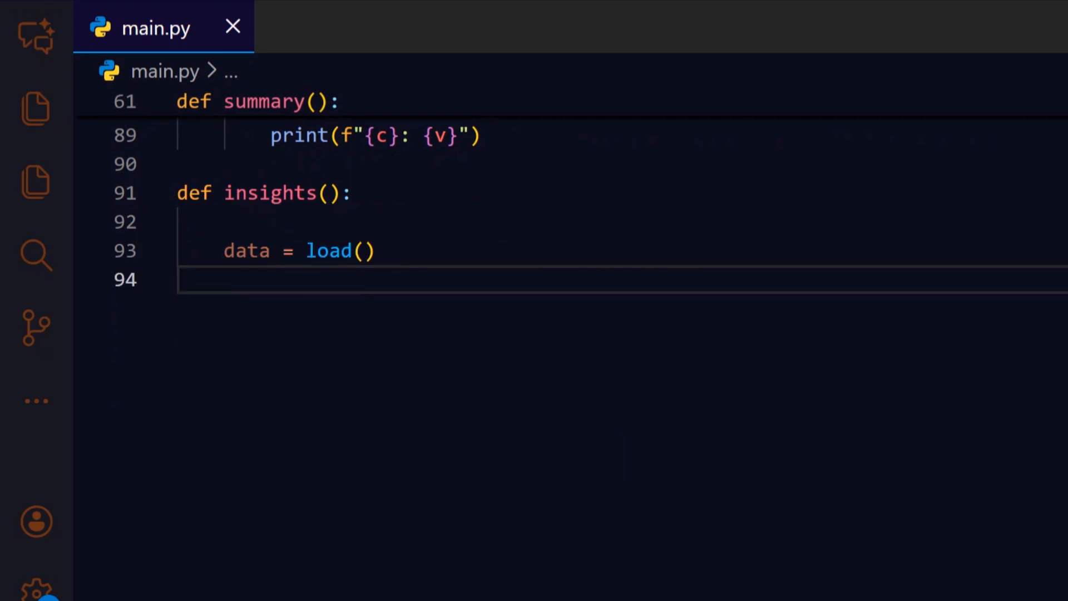
type("if not data:")
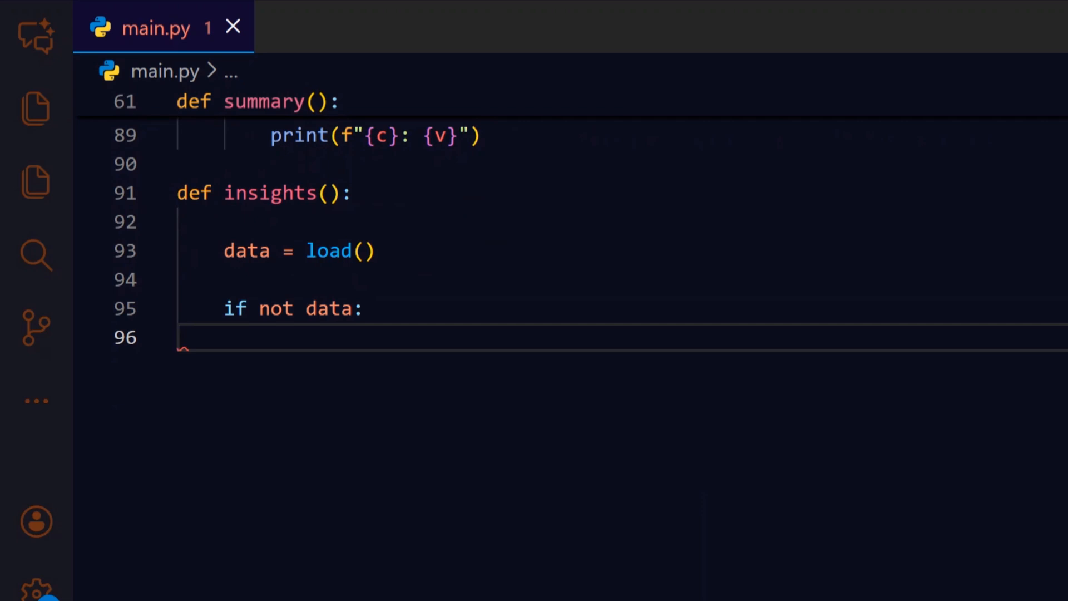
type("print(\"No data.\")")
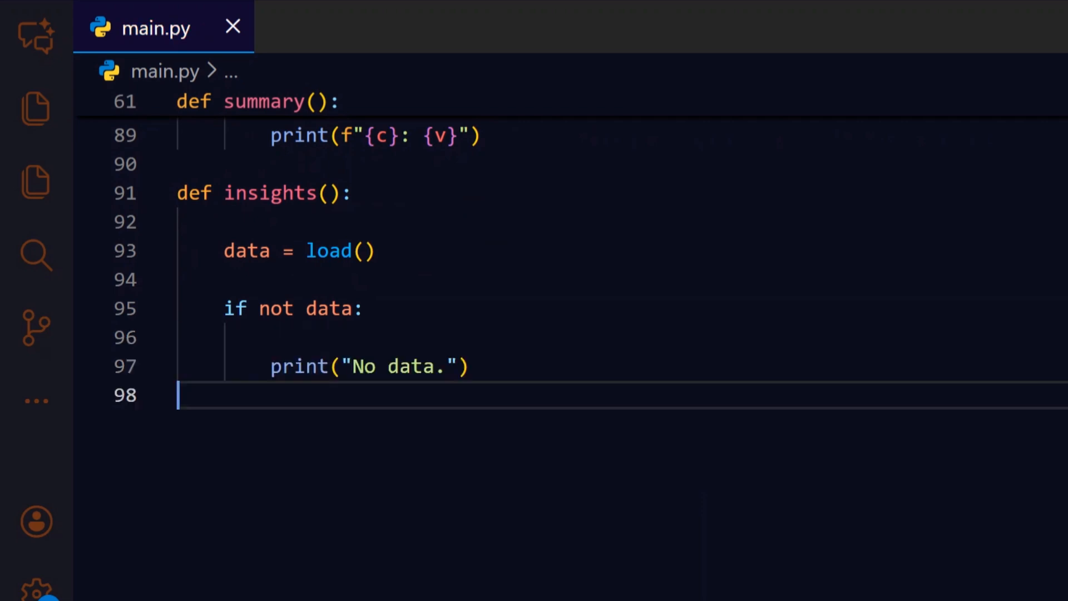
type("return")
type("expenses = [x for x in data if x[\"amount\"] < 0")
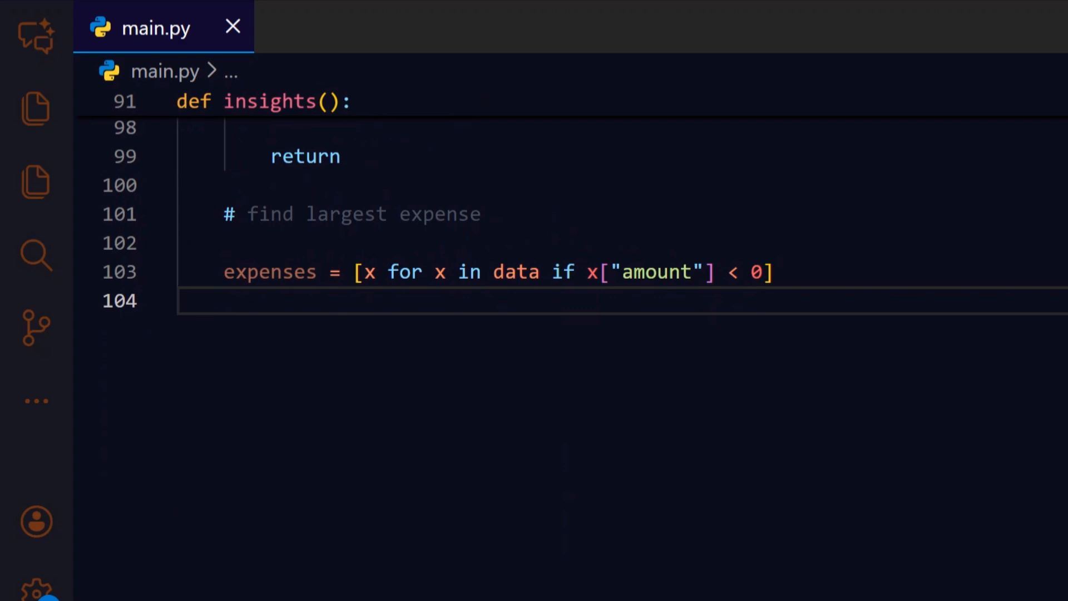
type("if expenses:")
type("big = min(expenses, key=lambda x: x[\"amount")
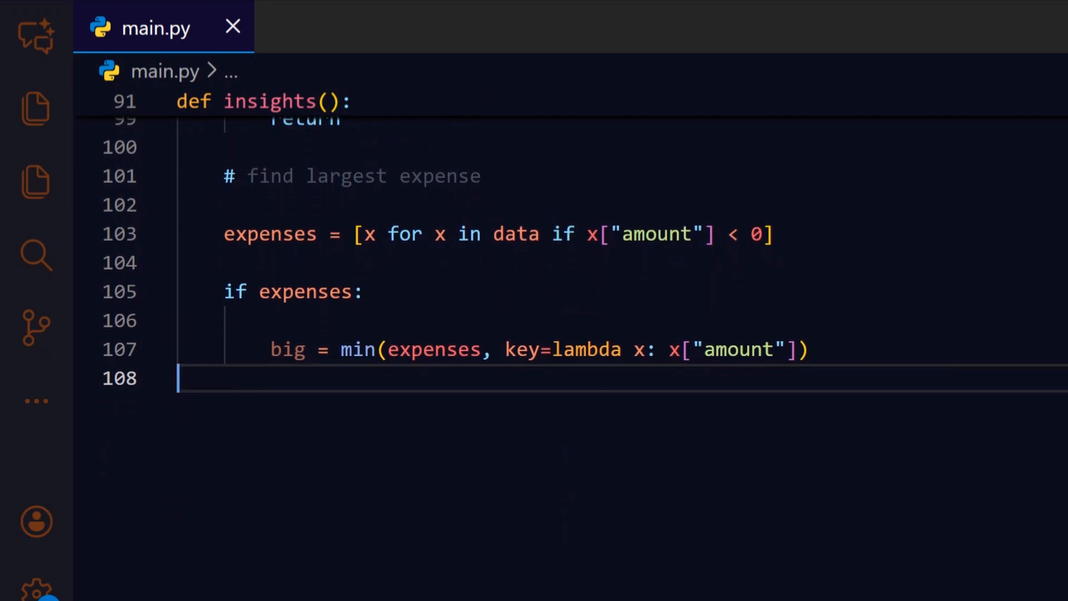
type("print(f\"Biggest expense: {big['description']} ({big['amount']})\")")
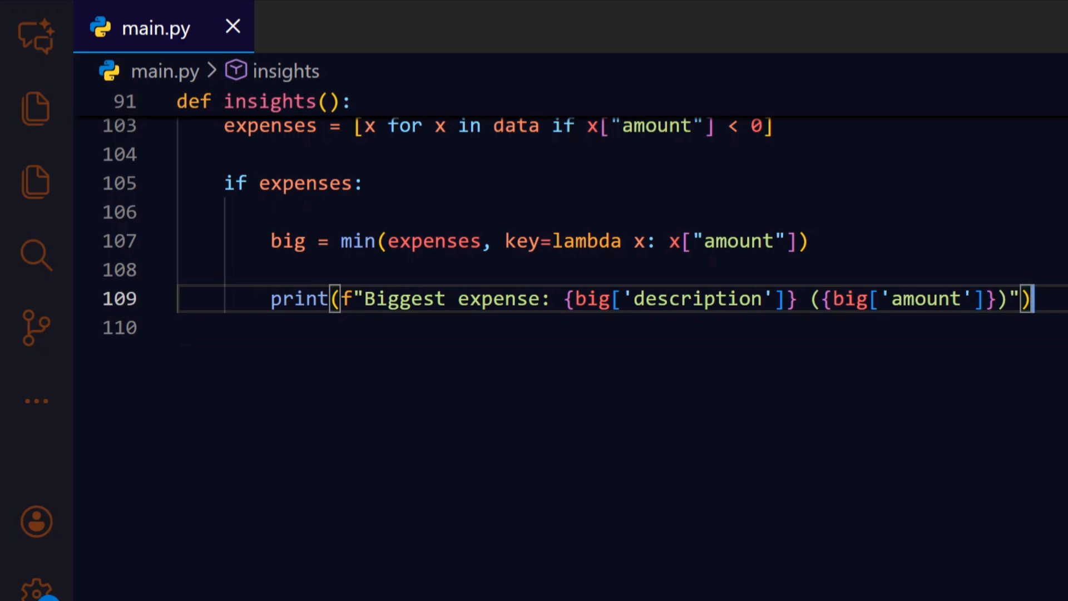
type("while True:")
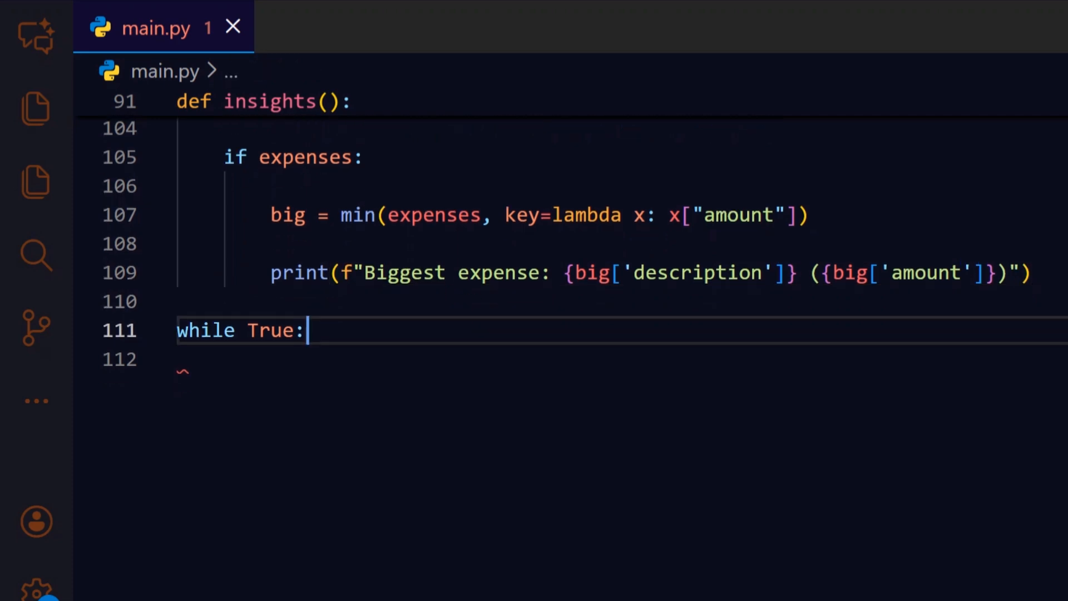
scroll("down", 3)
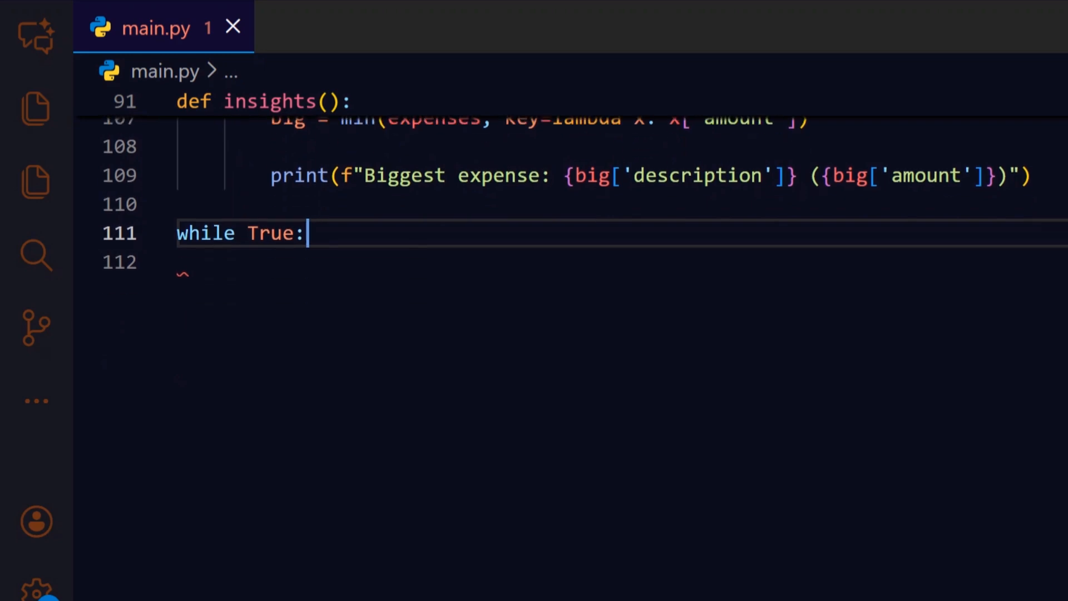
type("print(\"\\n--- Finance Tracker AI ---\")")
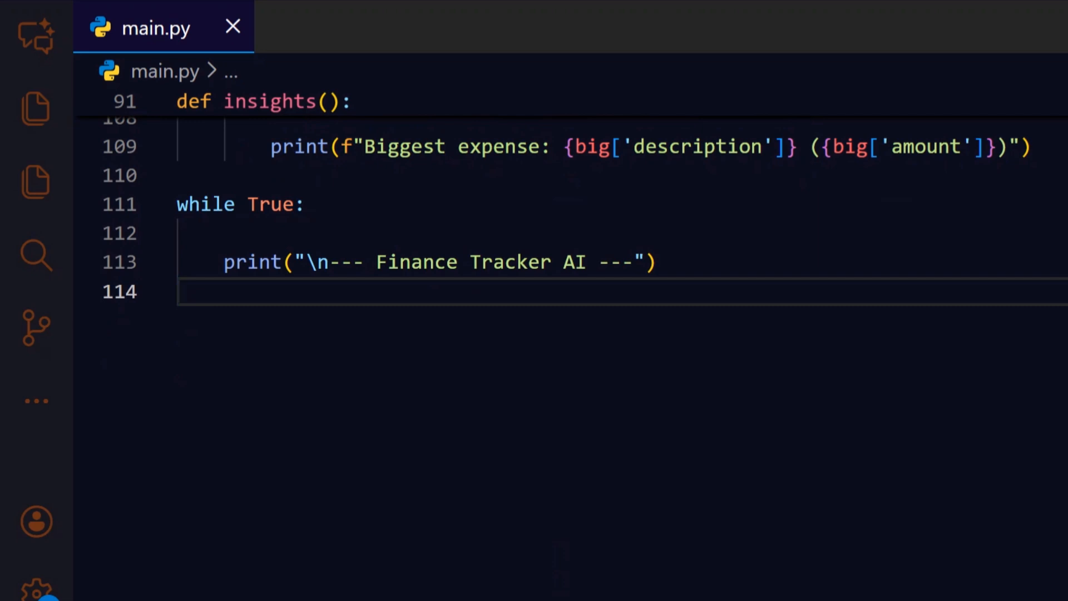
type("print(\"1. Add Transaction\")")
type("print(\"2. Summary")
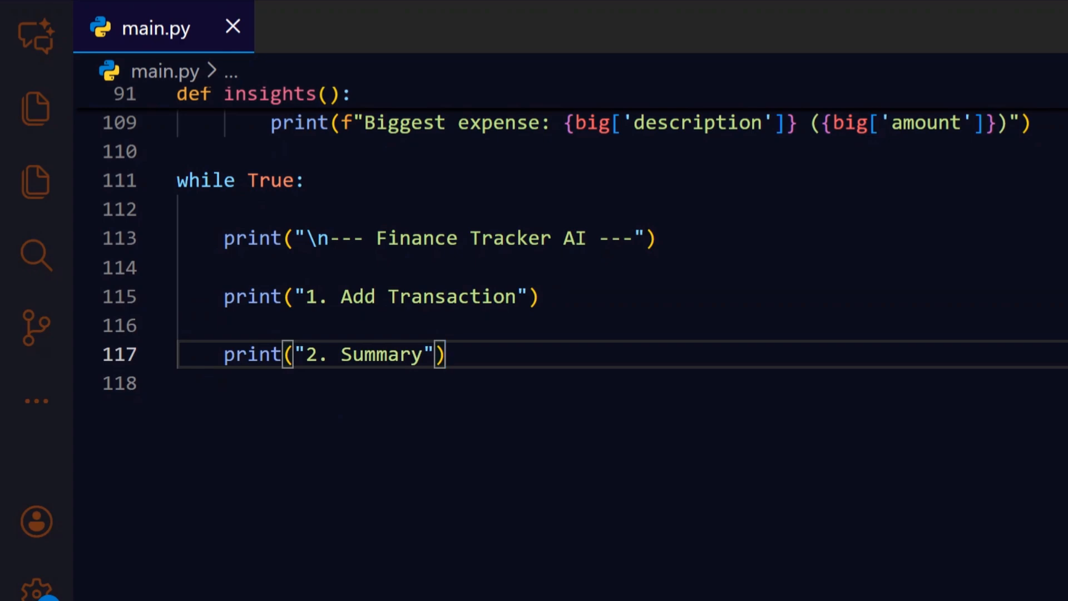
type("print(\"3. Smart Insights\")")
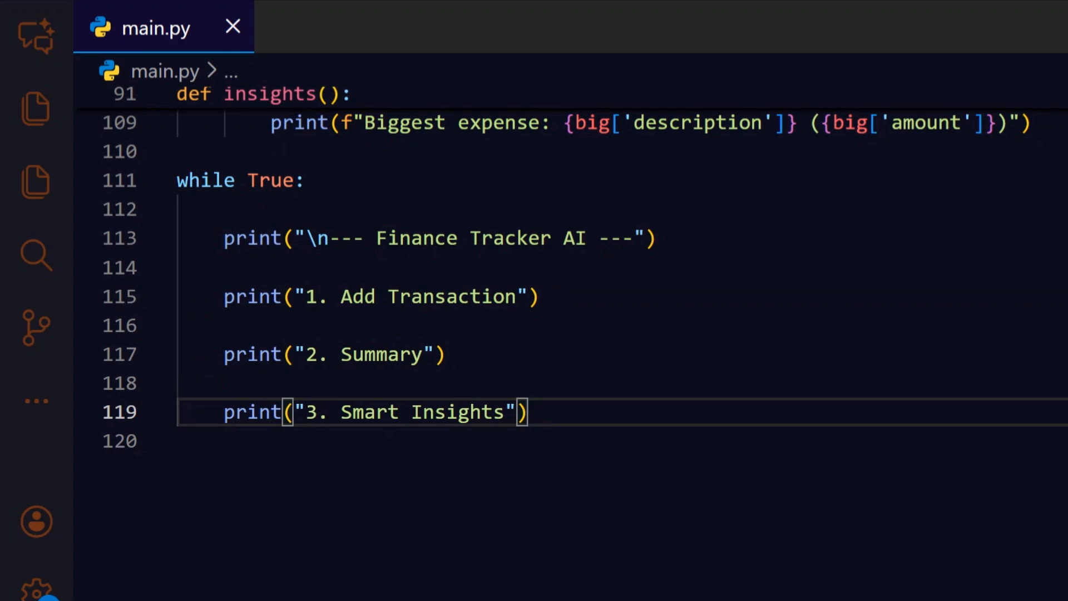
type("print(\"4. Exit\")")
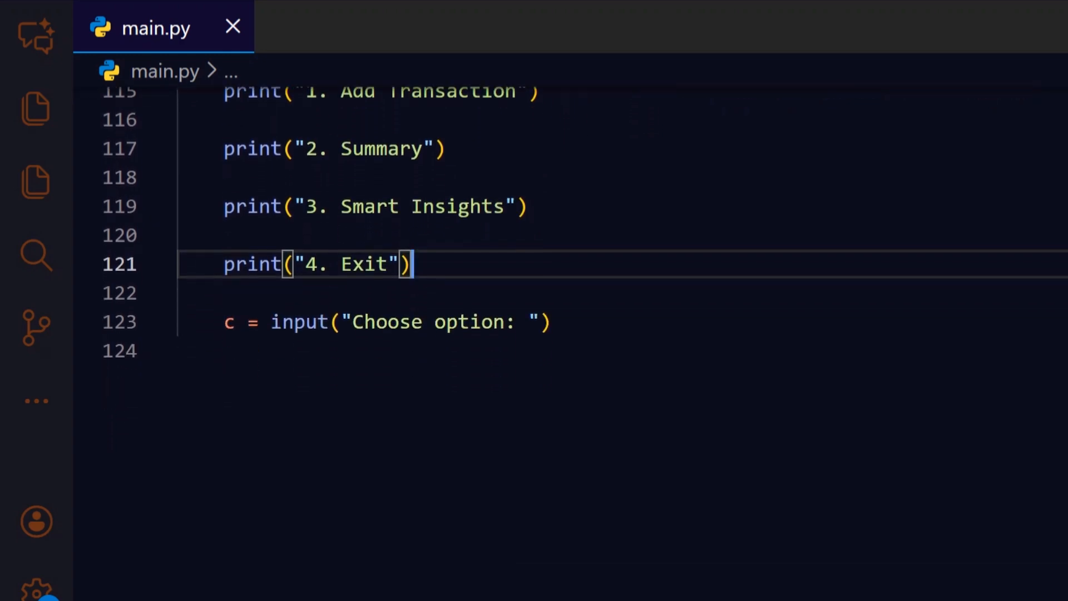
scroll("down", 3)
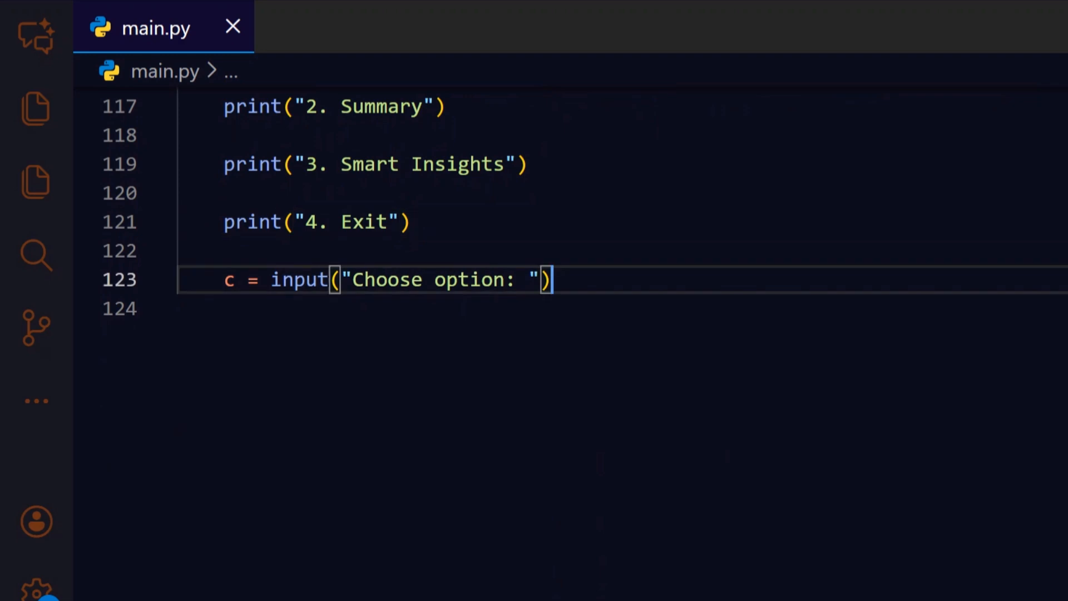
type("if c == \"1\": add_transaction()")
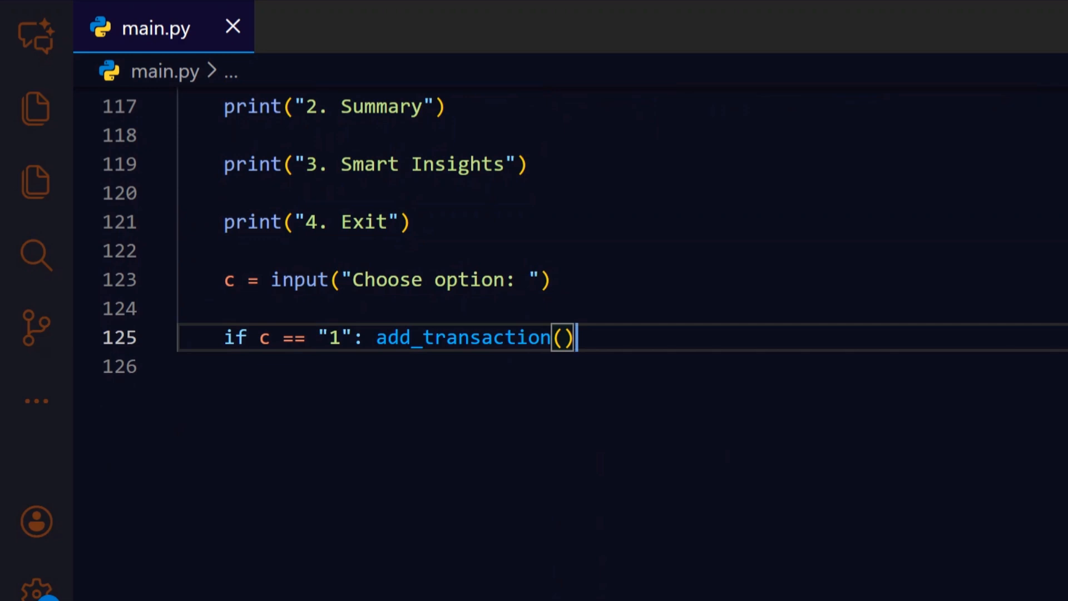
type("elif c == \"2\": summary()")
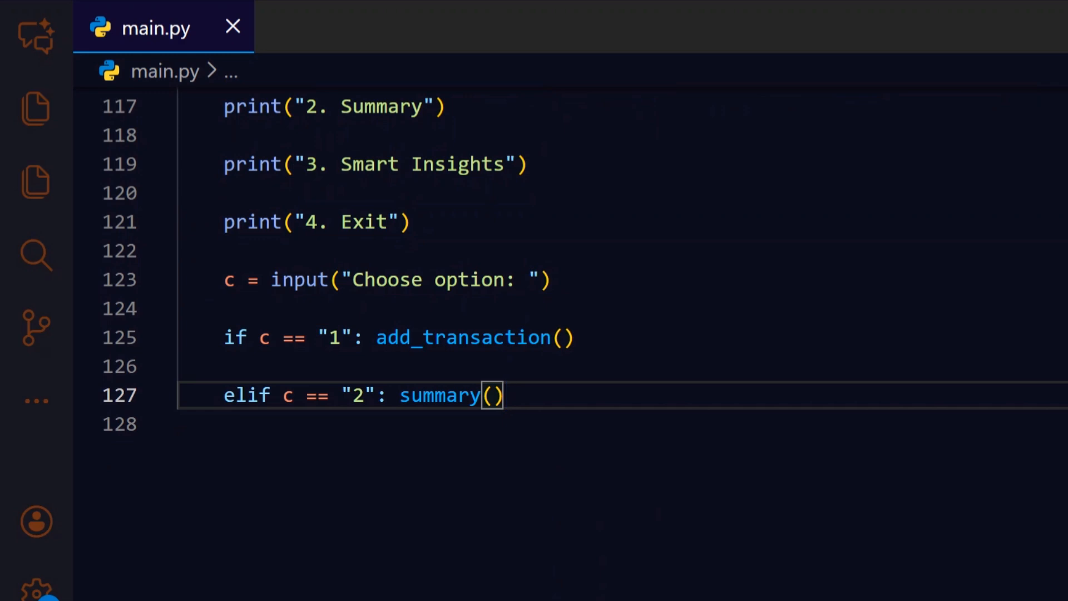
type("elif c == \"3\": insights()")
type("print(\"Bye!")
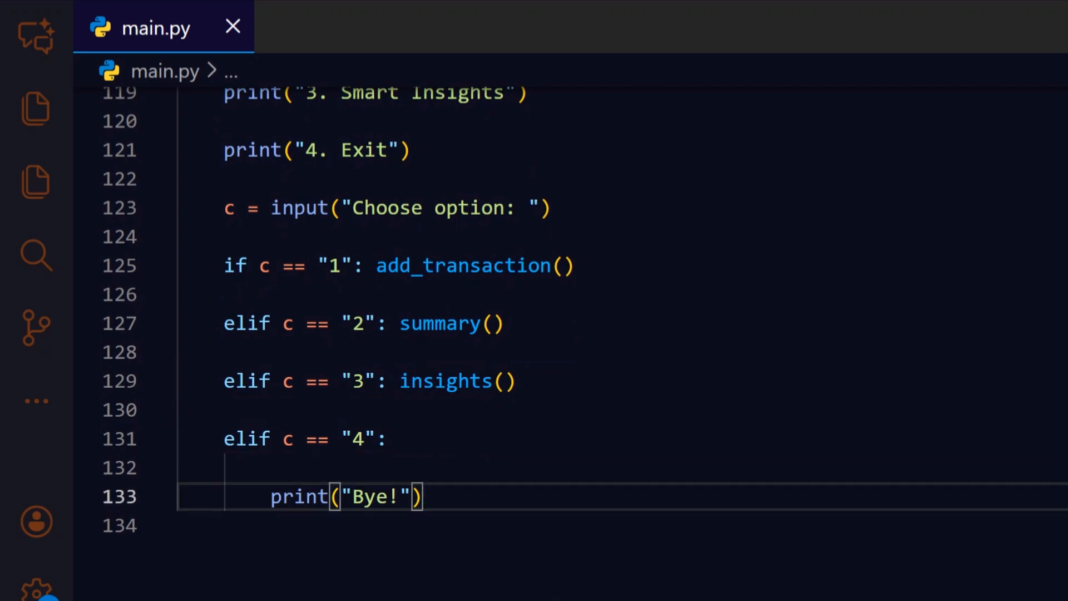
type("break")
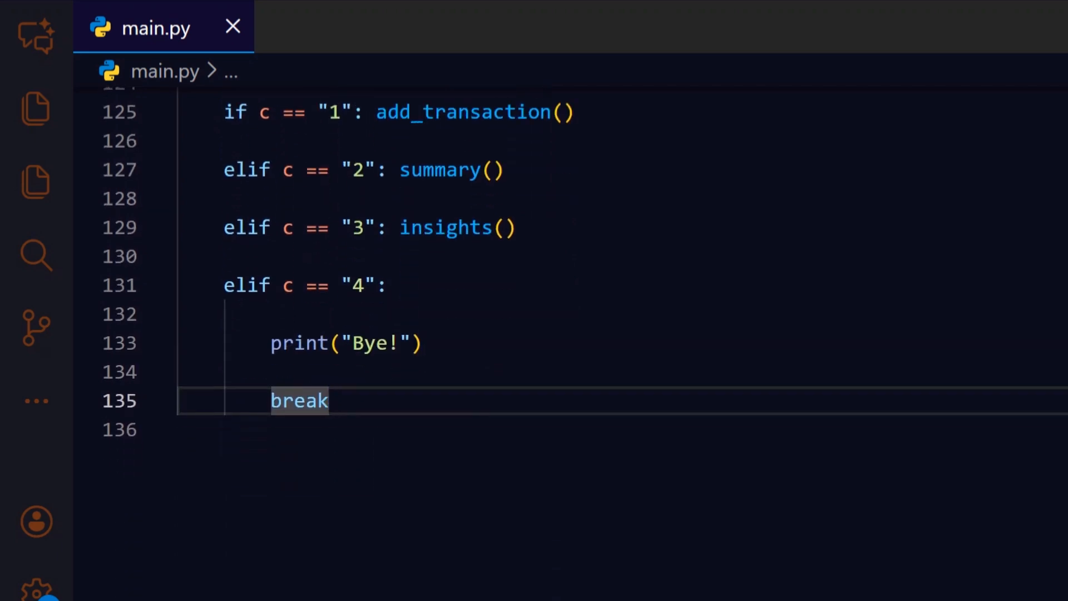
type("else:")
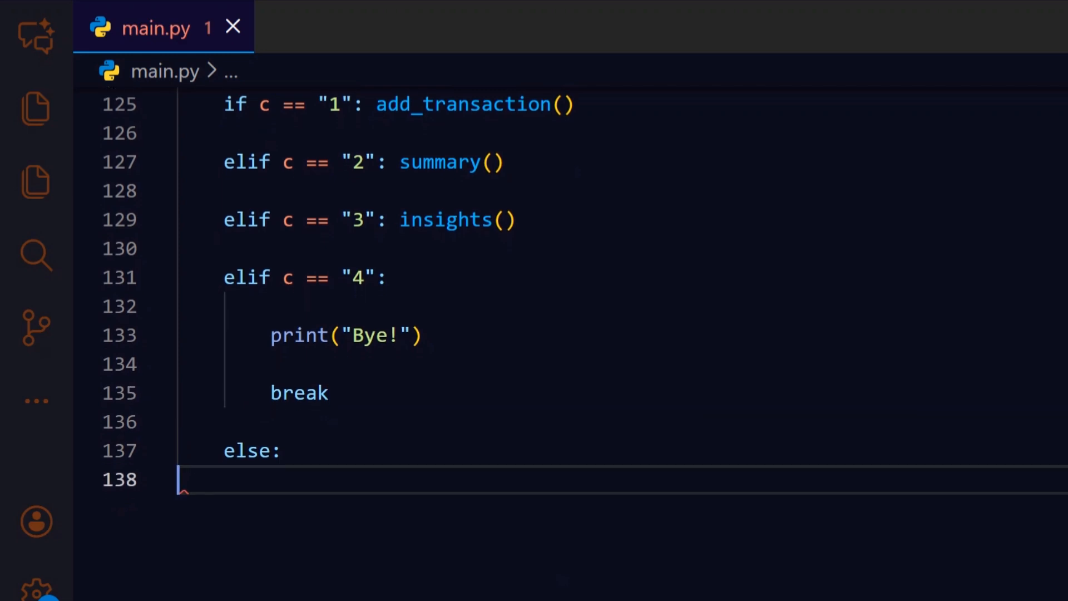
type("print(\"Invalid option\")")
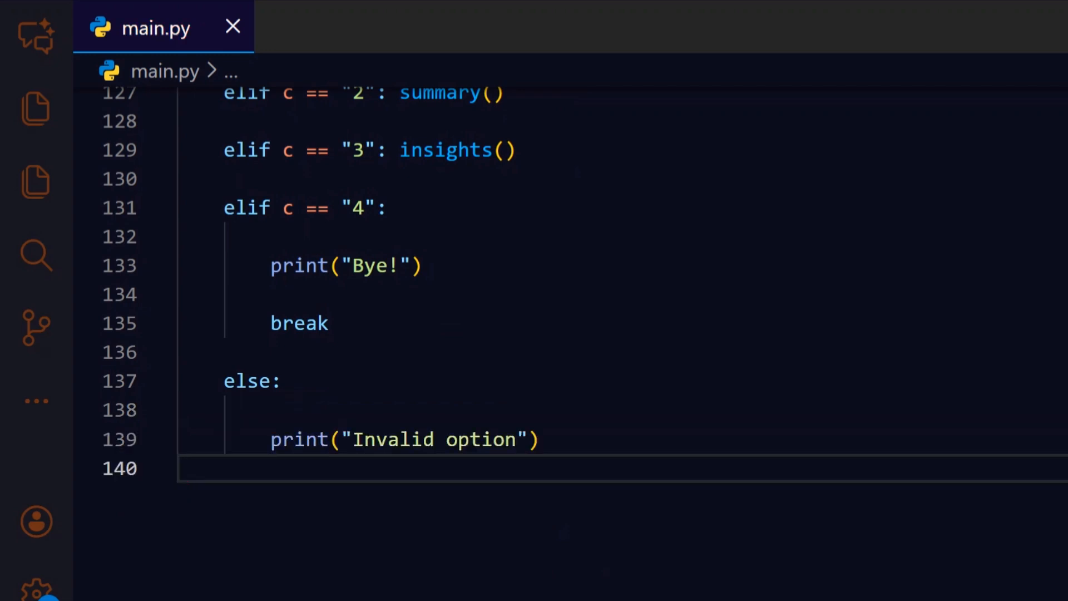
scroll("down", 3)
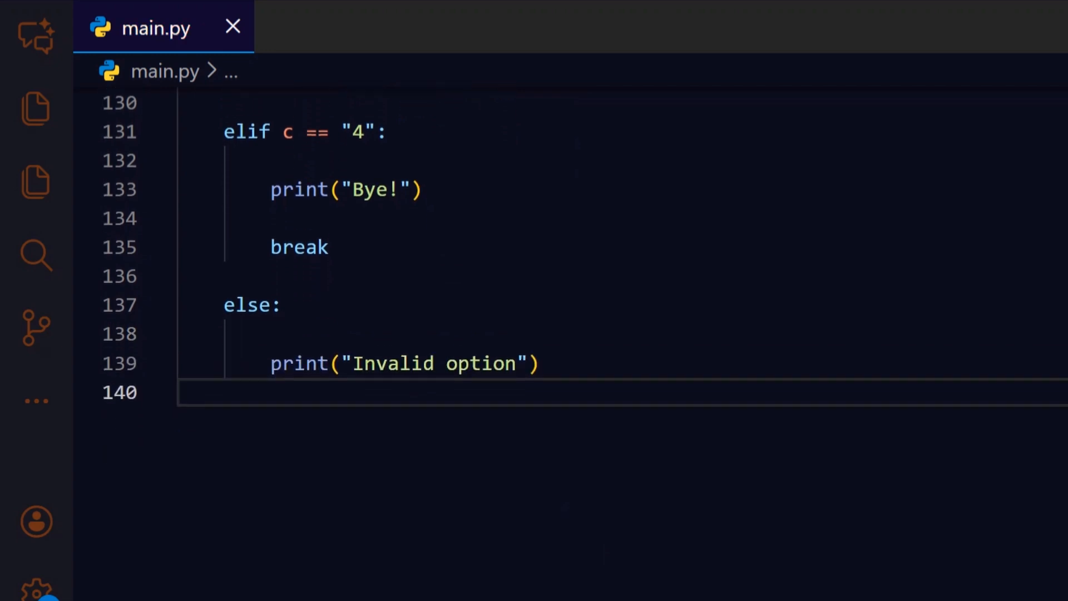